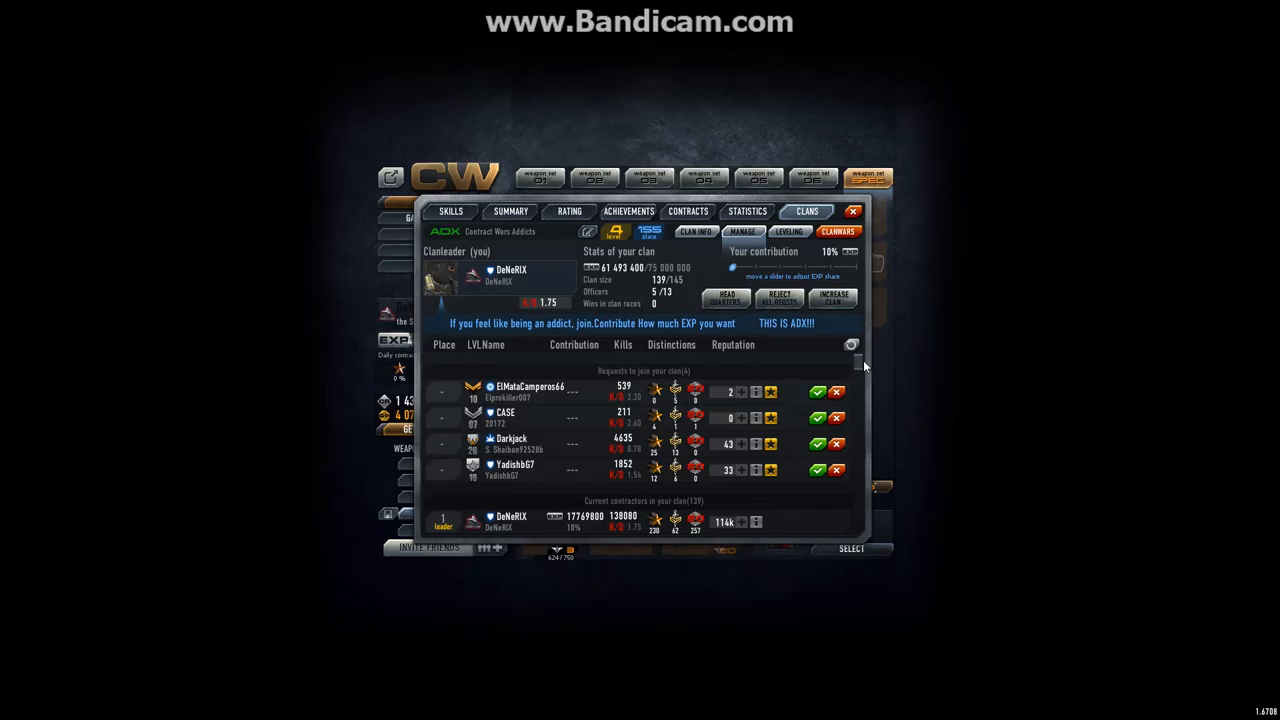
# - Scroll up the ADX roster to SHINING_STAR's row at place 68
pyautogui.scroll(-3)
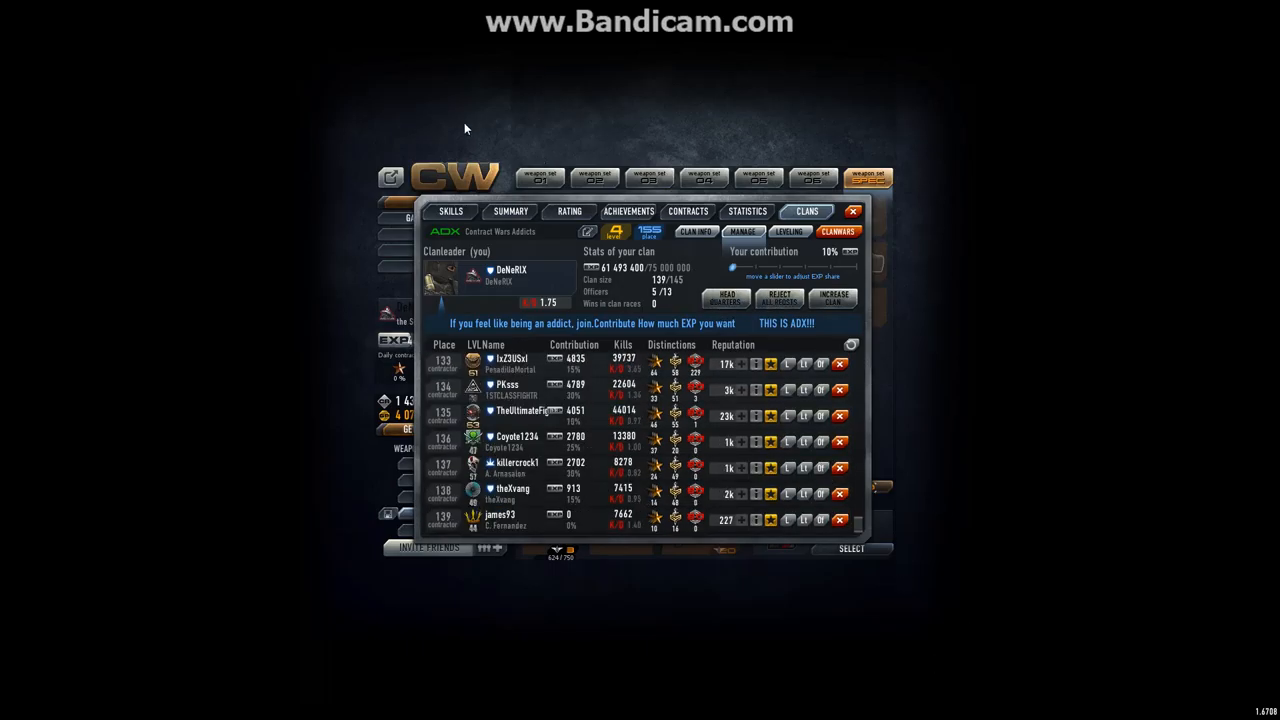
pyautogui.moveTo(587, 290)
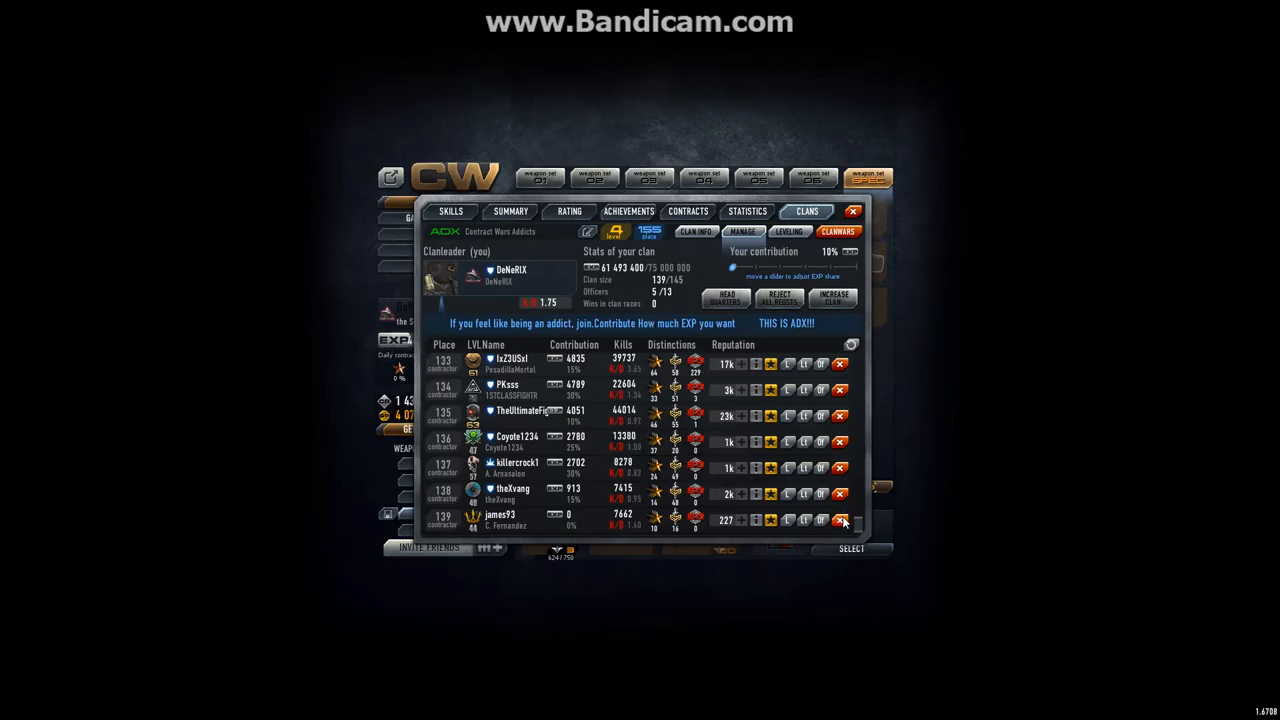
pyautogui.click(840, 519)
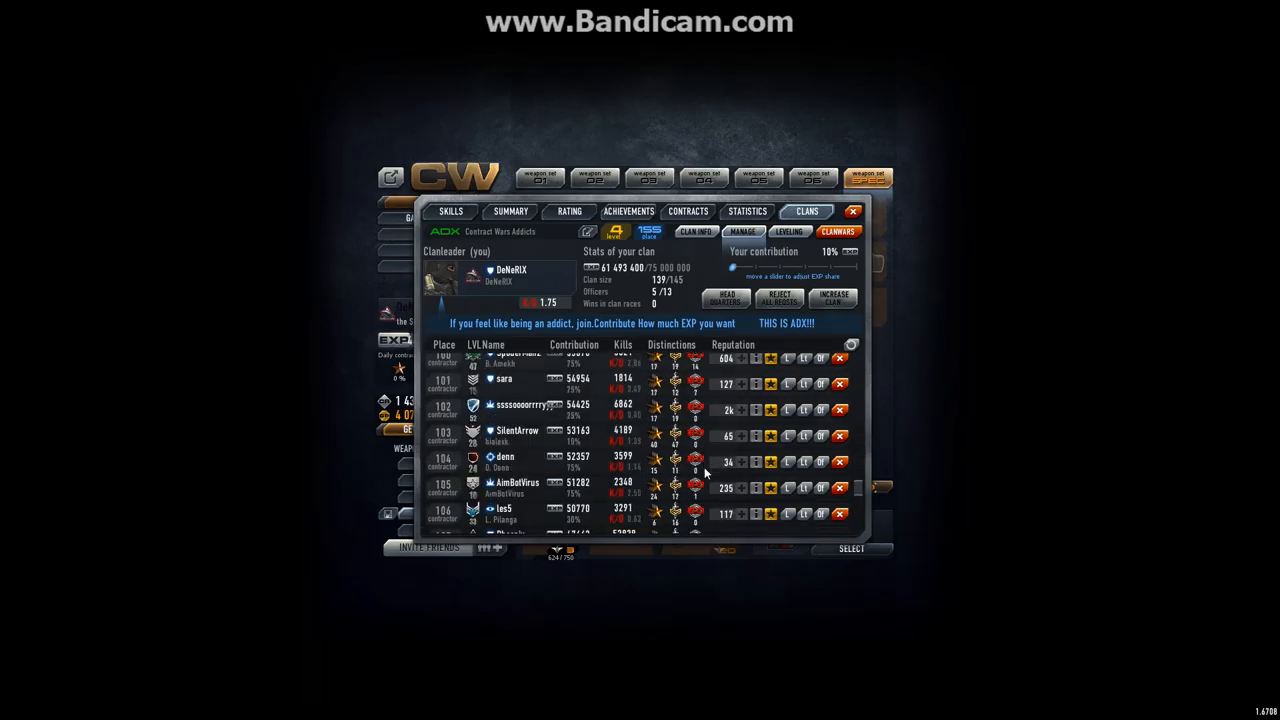
pyautogui.scroll(3)
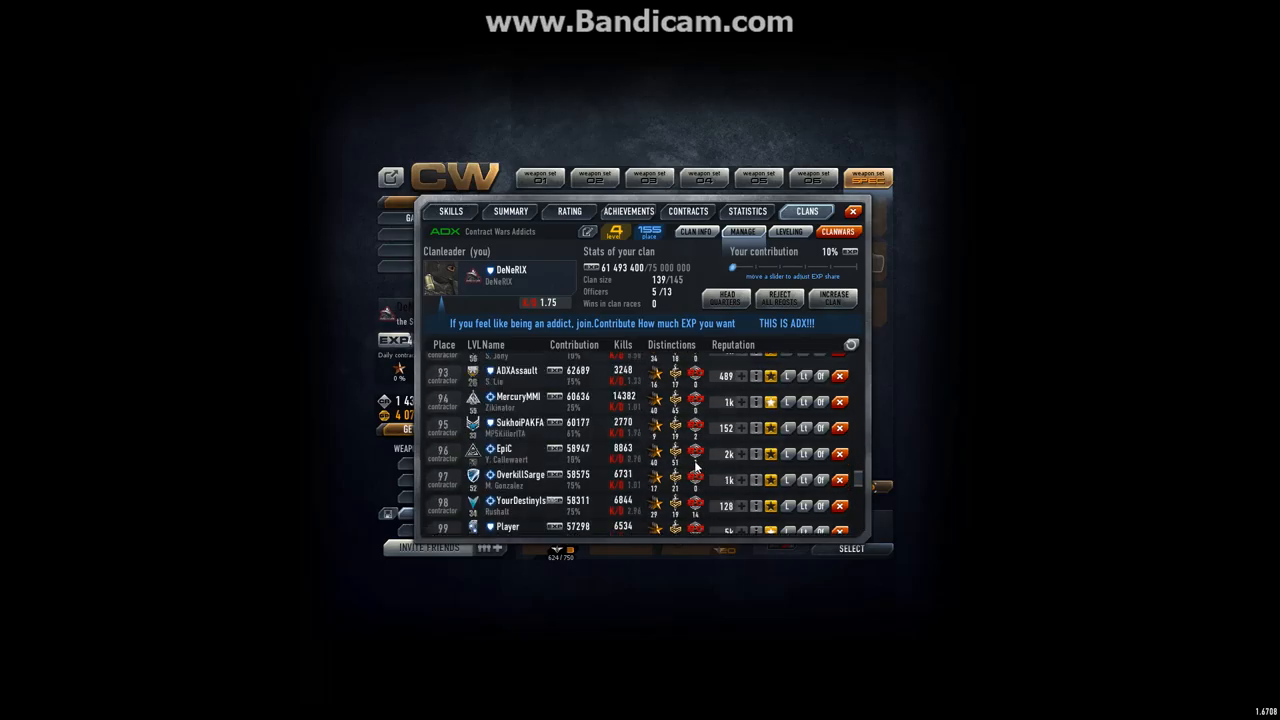
pyautogui.scroll(3)
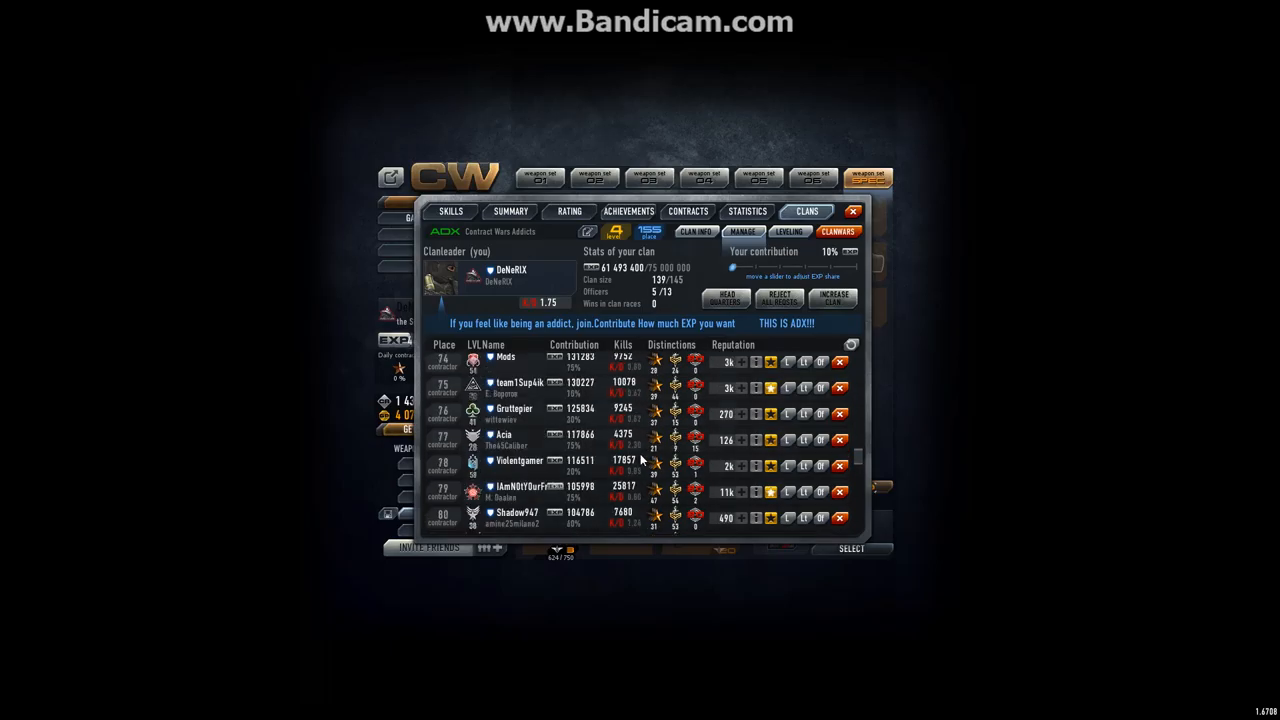
pyautogui.scroll(3)
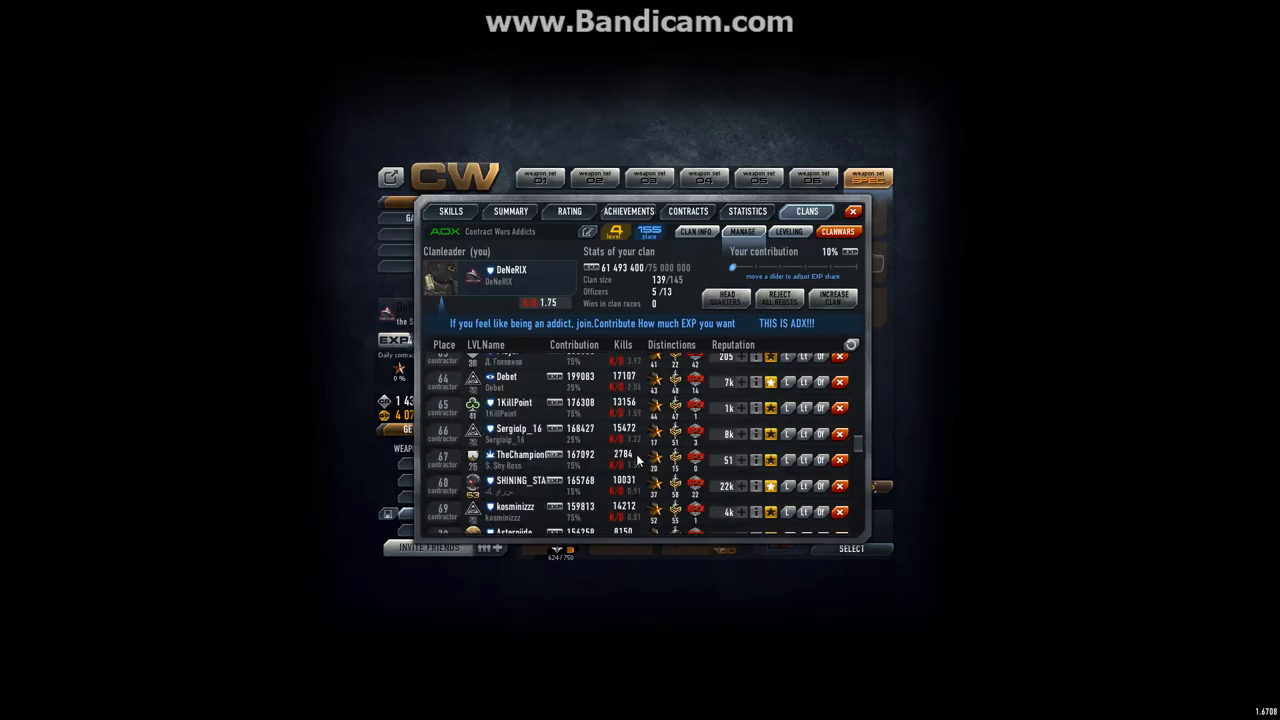
pyautogui.moveTo(660, 403)
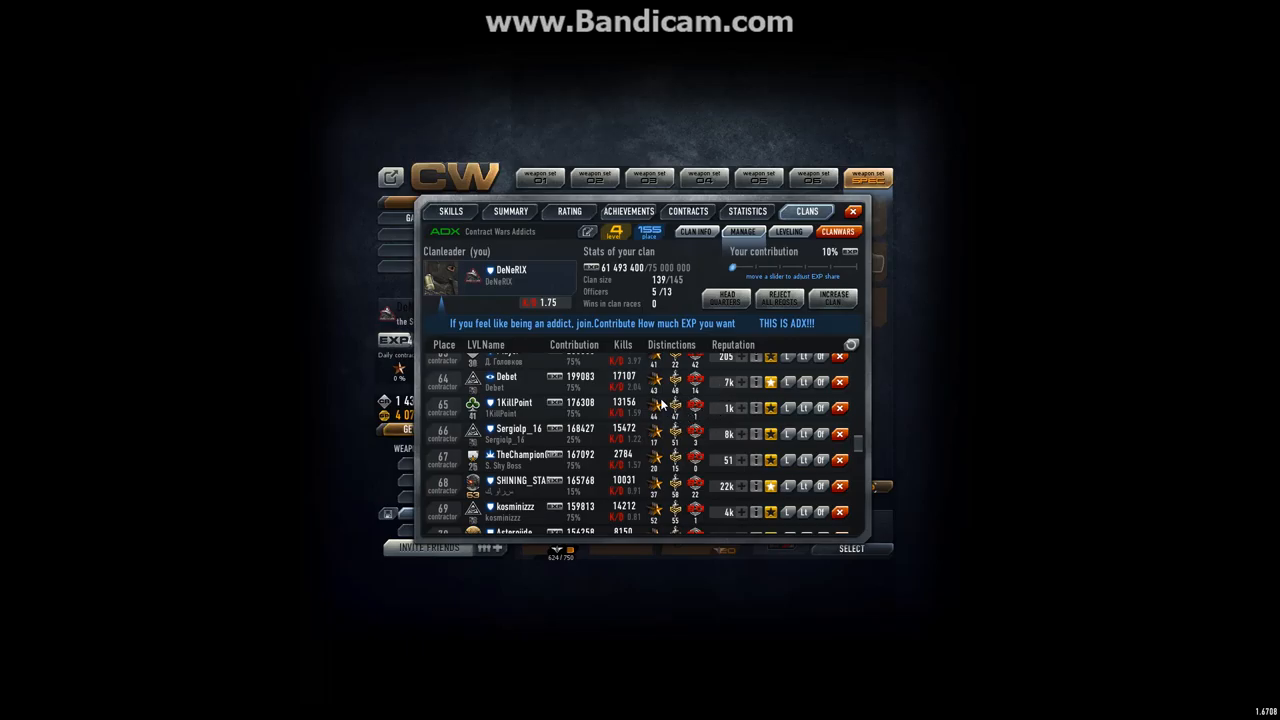
pyautogui.scroll(-3)
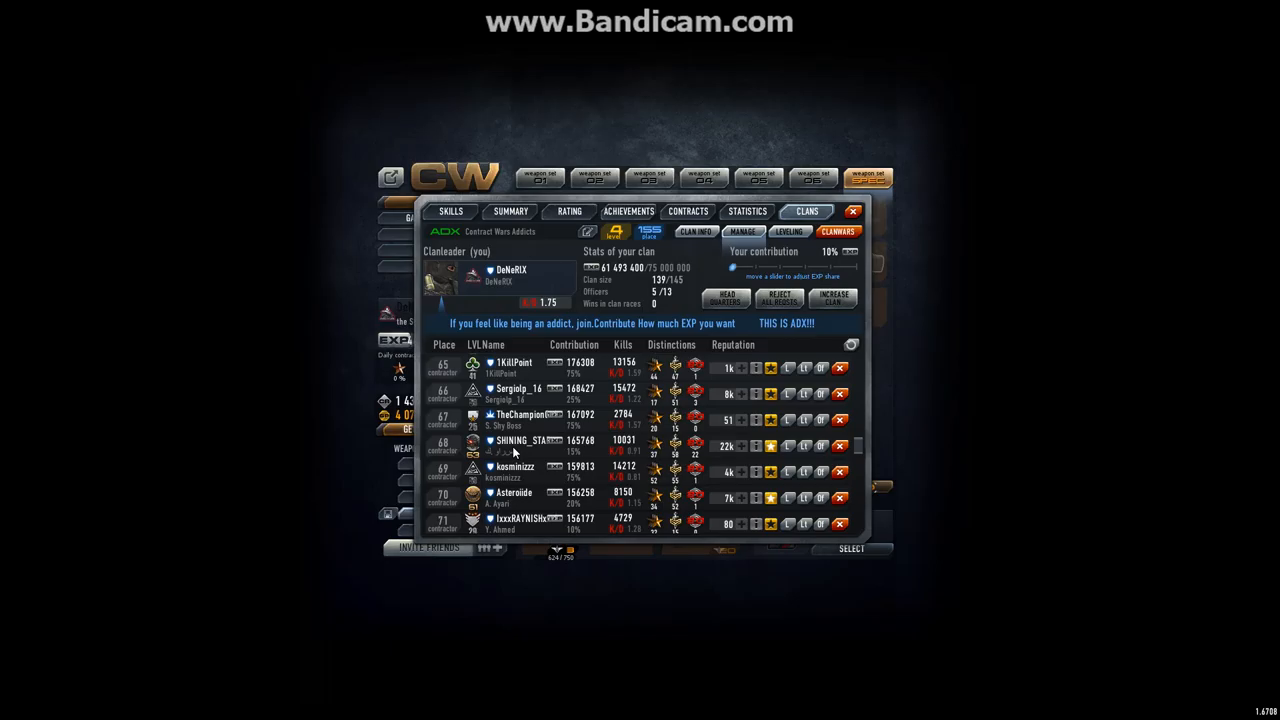
pyautogui.moveTo(513, 490)
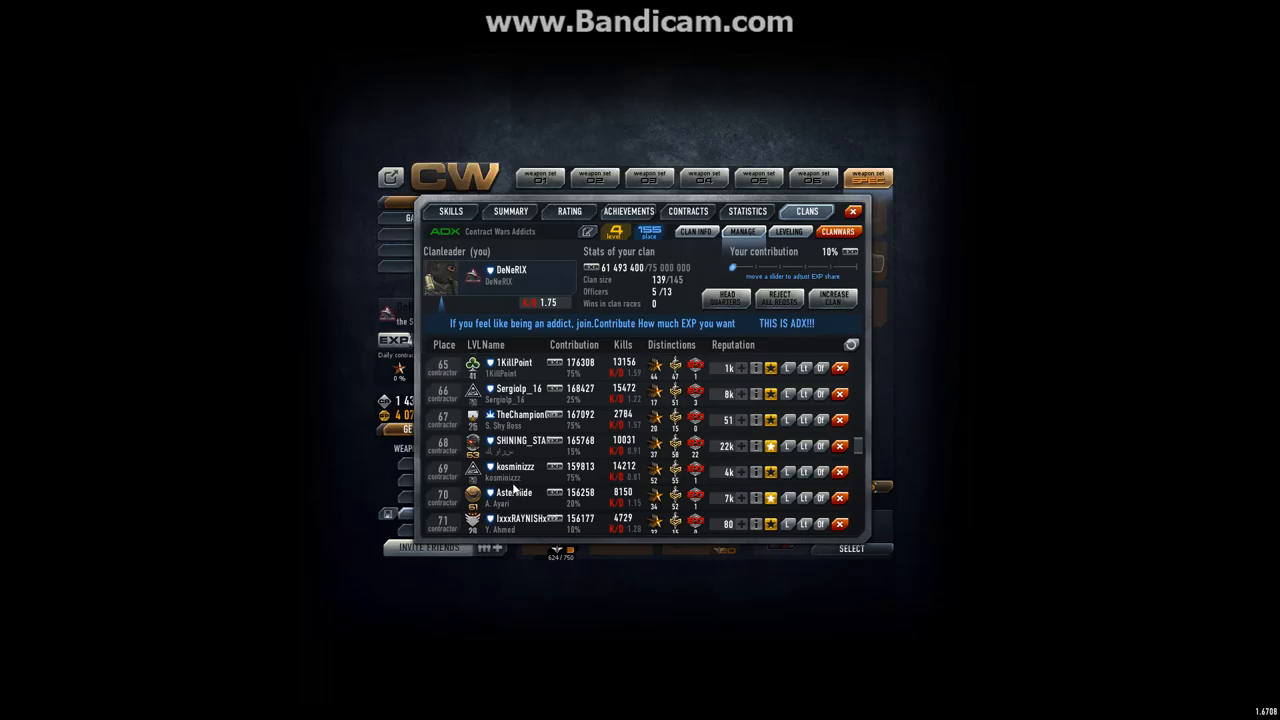
pyautogui.moveTo(530, 448)
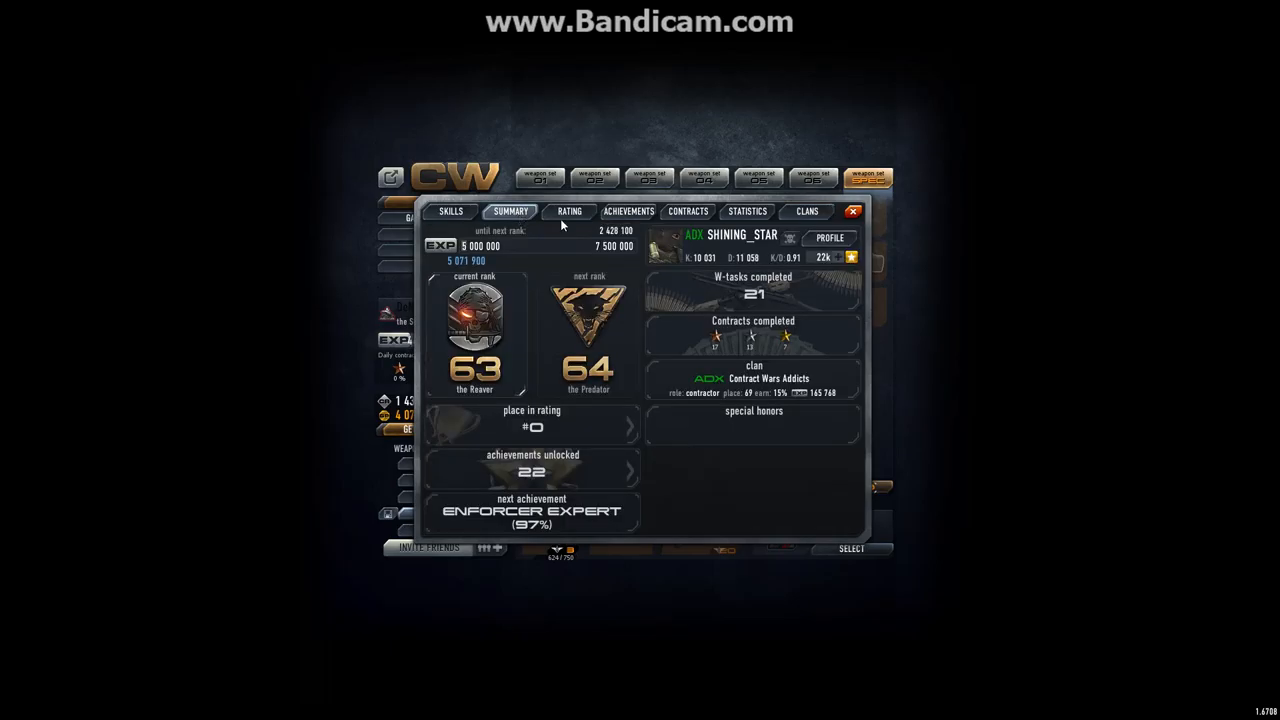
pyautogui.moveTo(748, 248)
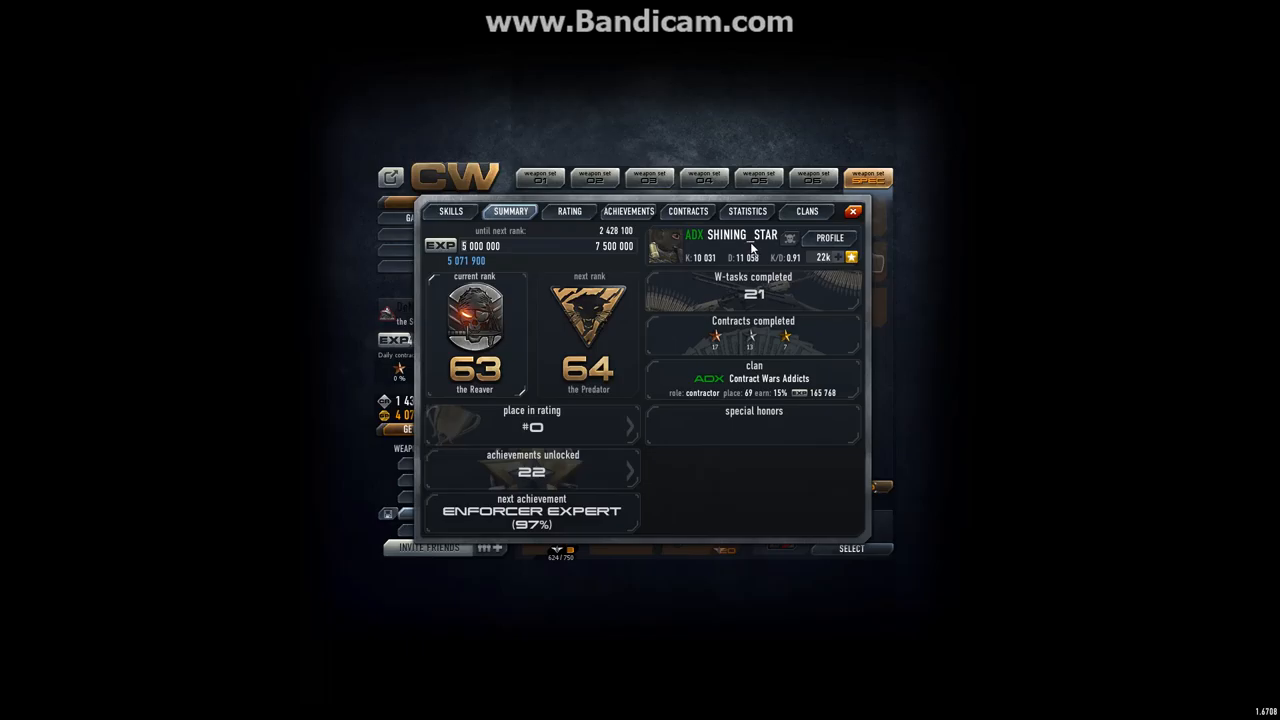
pyautogui.moveTo(755, 245)
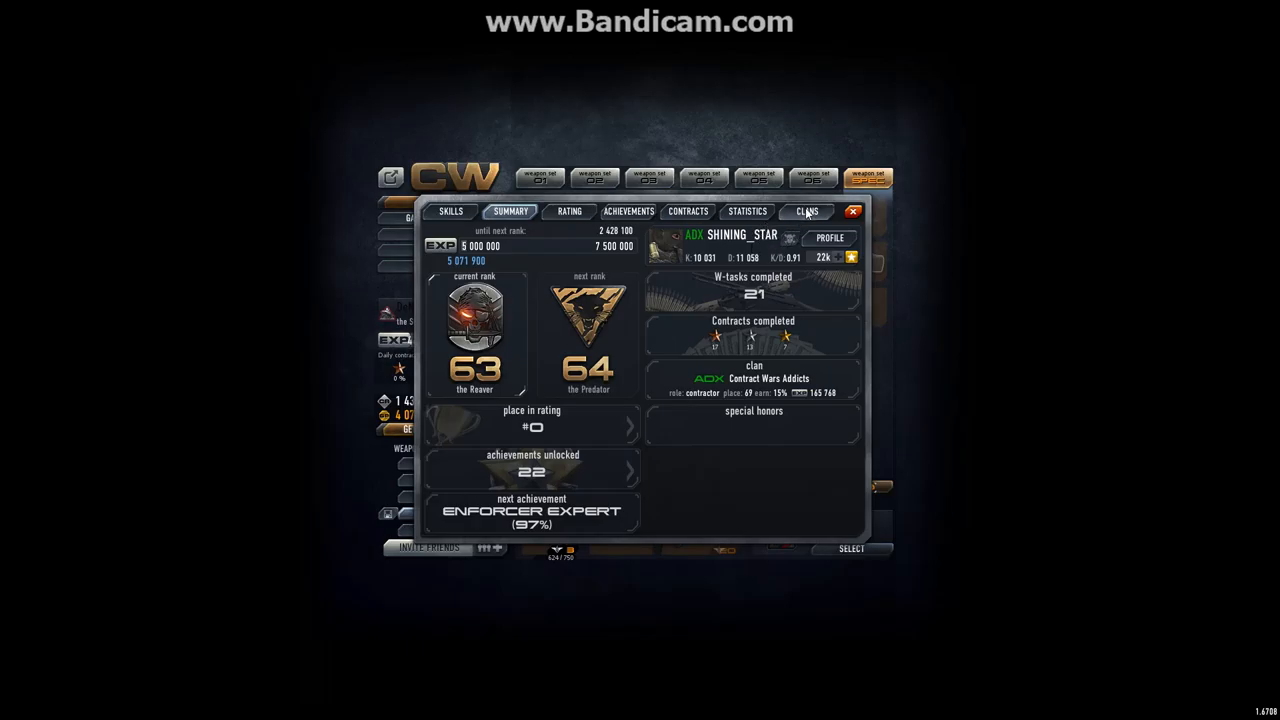
# - Return to the ADX clan roster and start dismissing SHINING_STAR
pyautogui.click(807, 211)
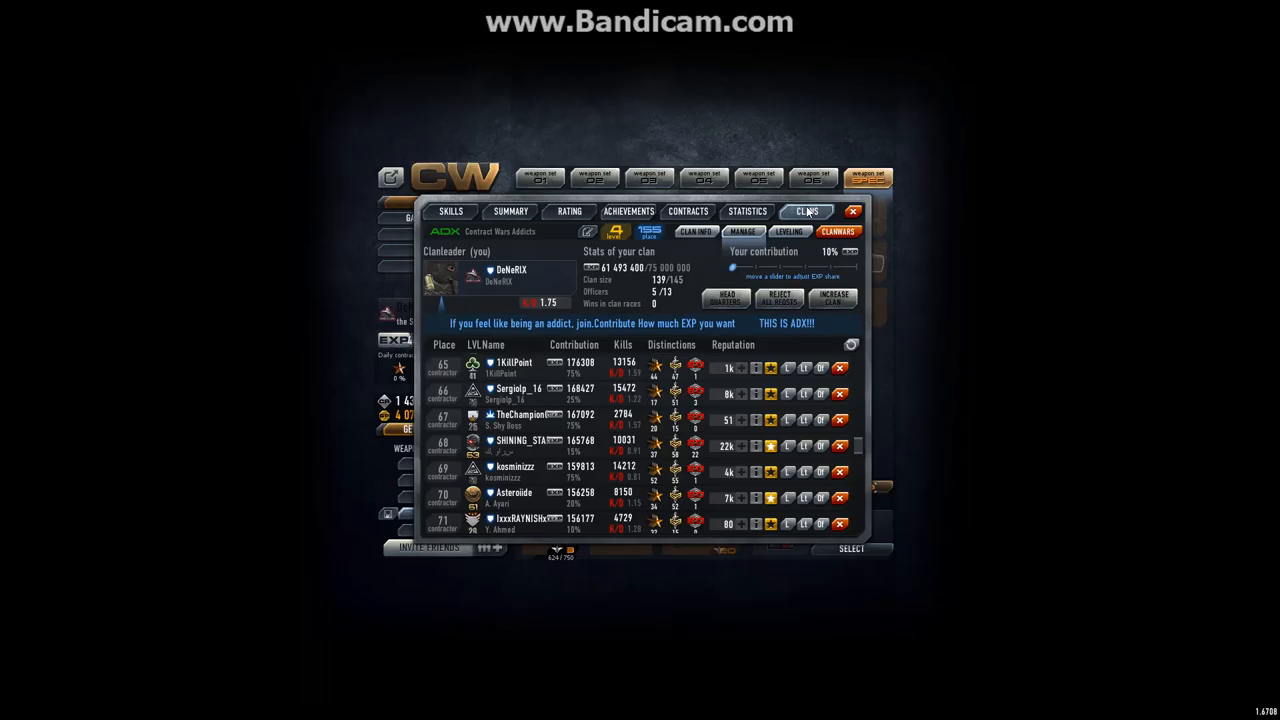
pyautogui.moveTo(853, 458)
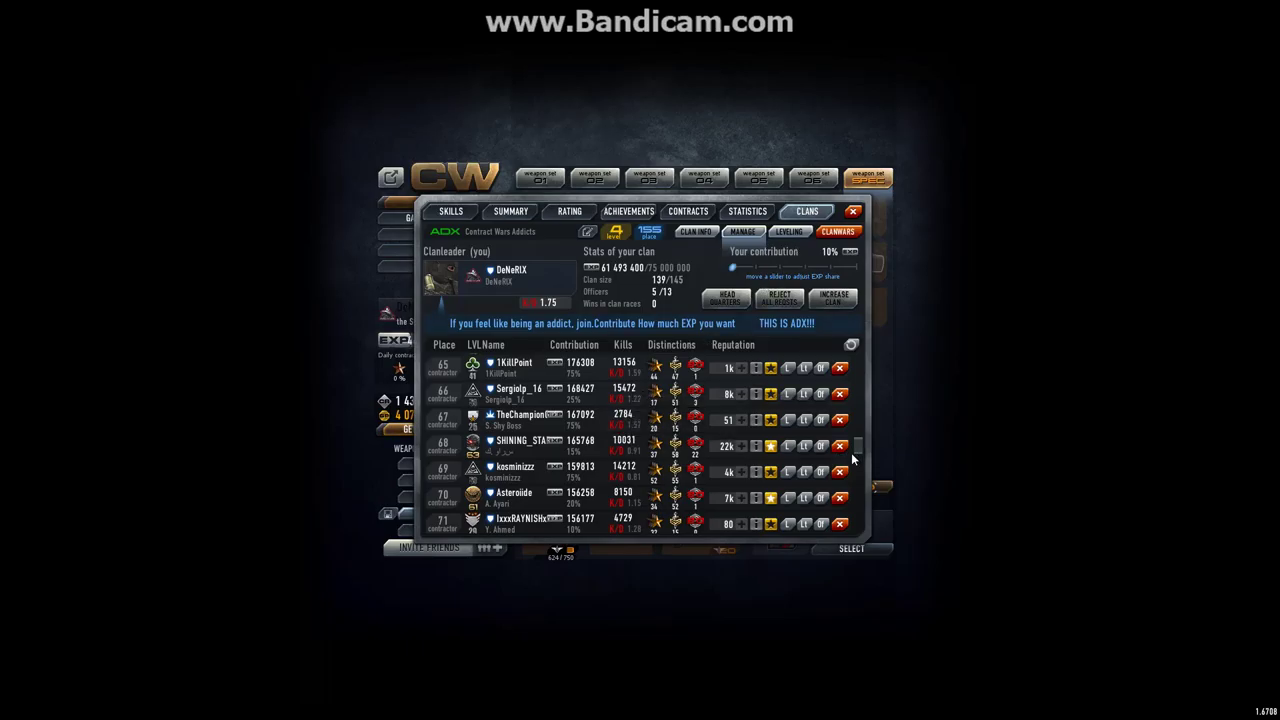
pyautogui.click(840, 446)
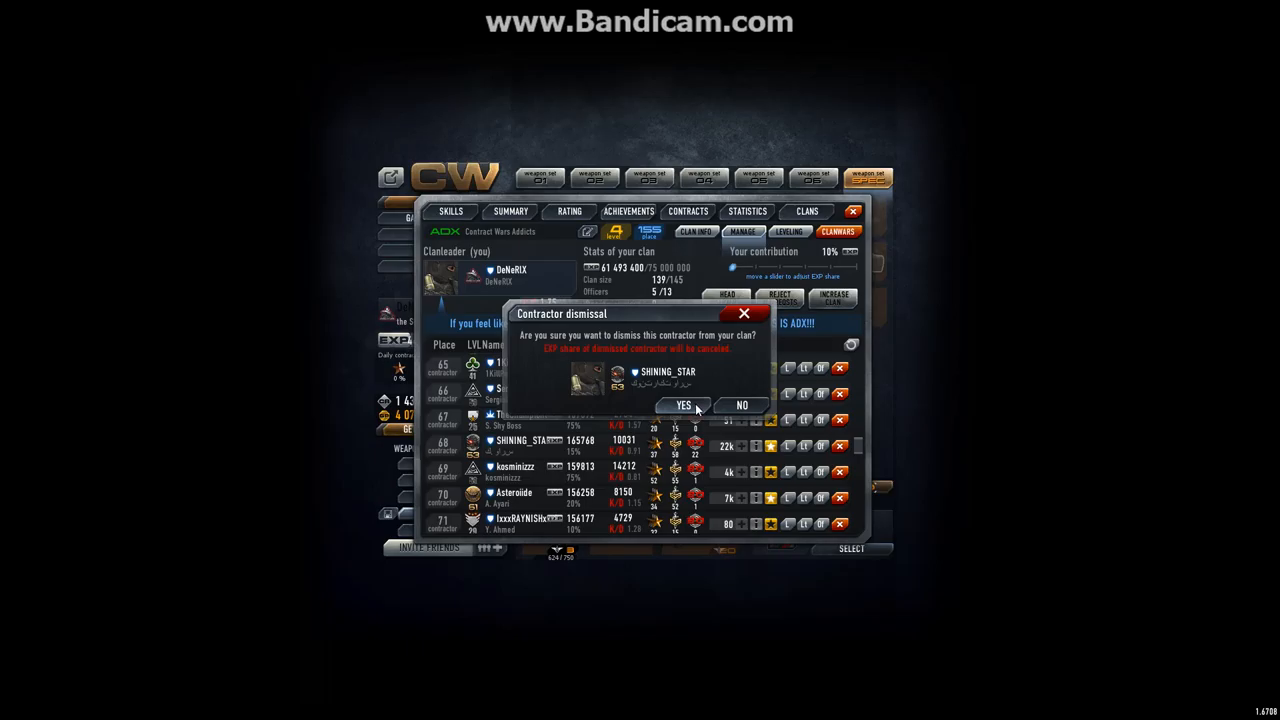
pyautogui.click(684, 405)
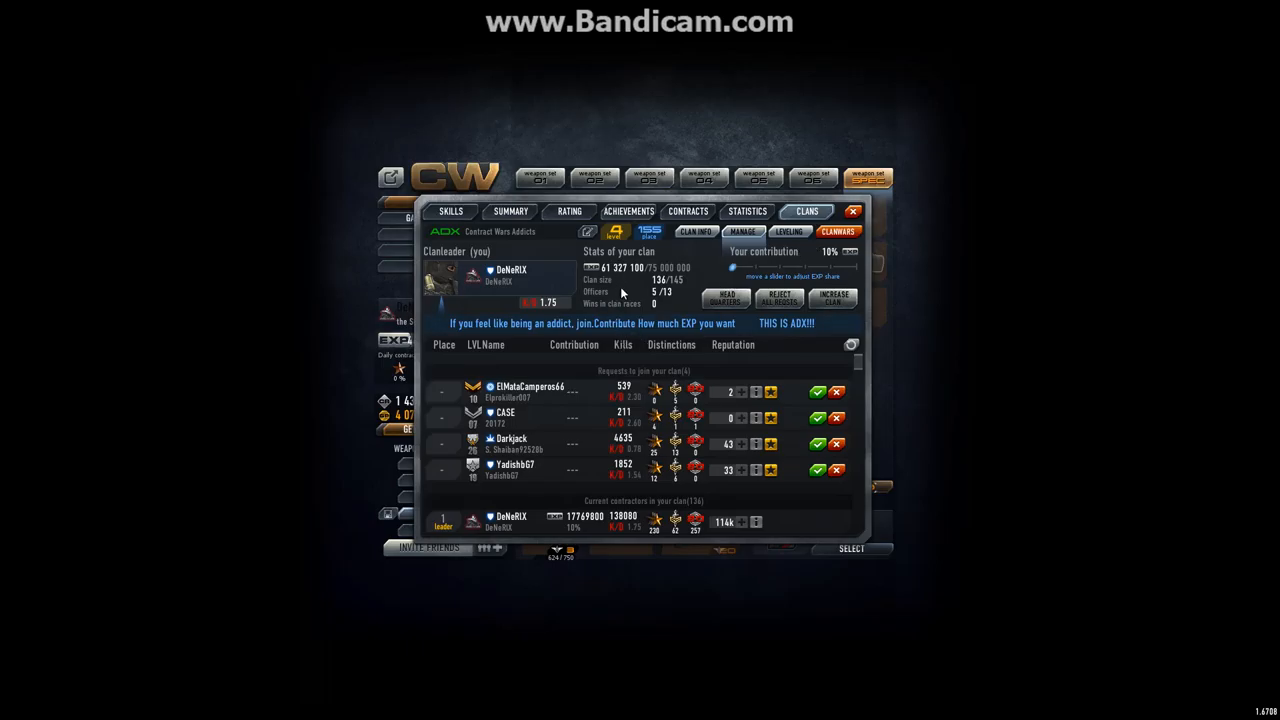
pyautogui.moveTo(695, 311)
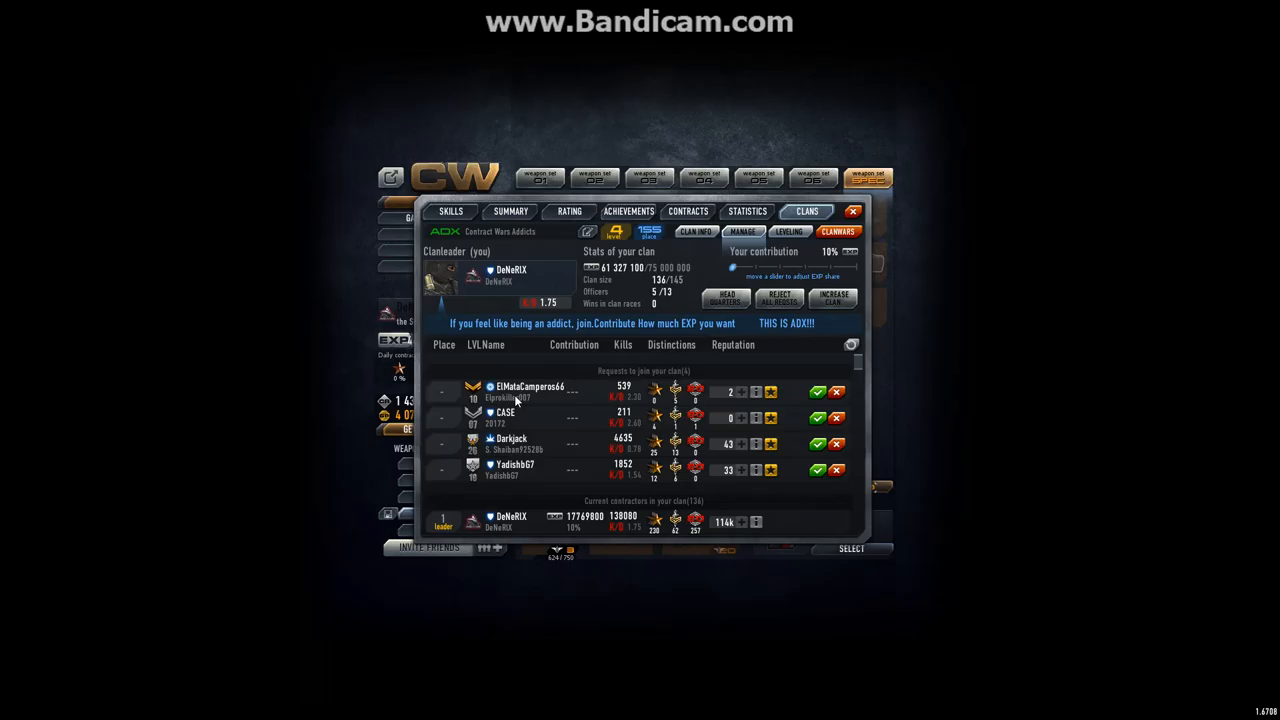
pyautogui.moveTo(600, 368)
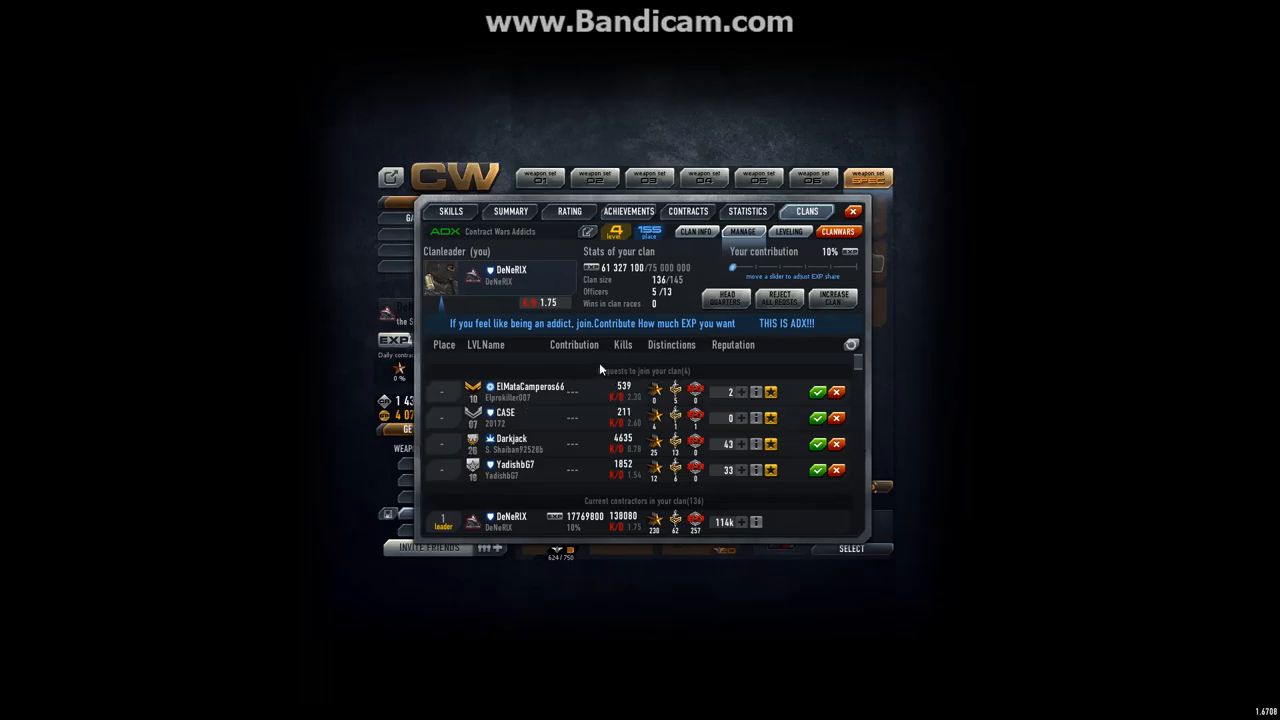
pyautogui.click(817, 391)
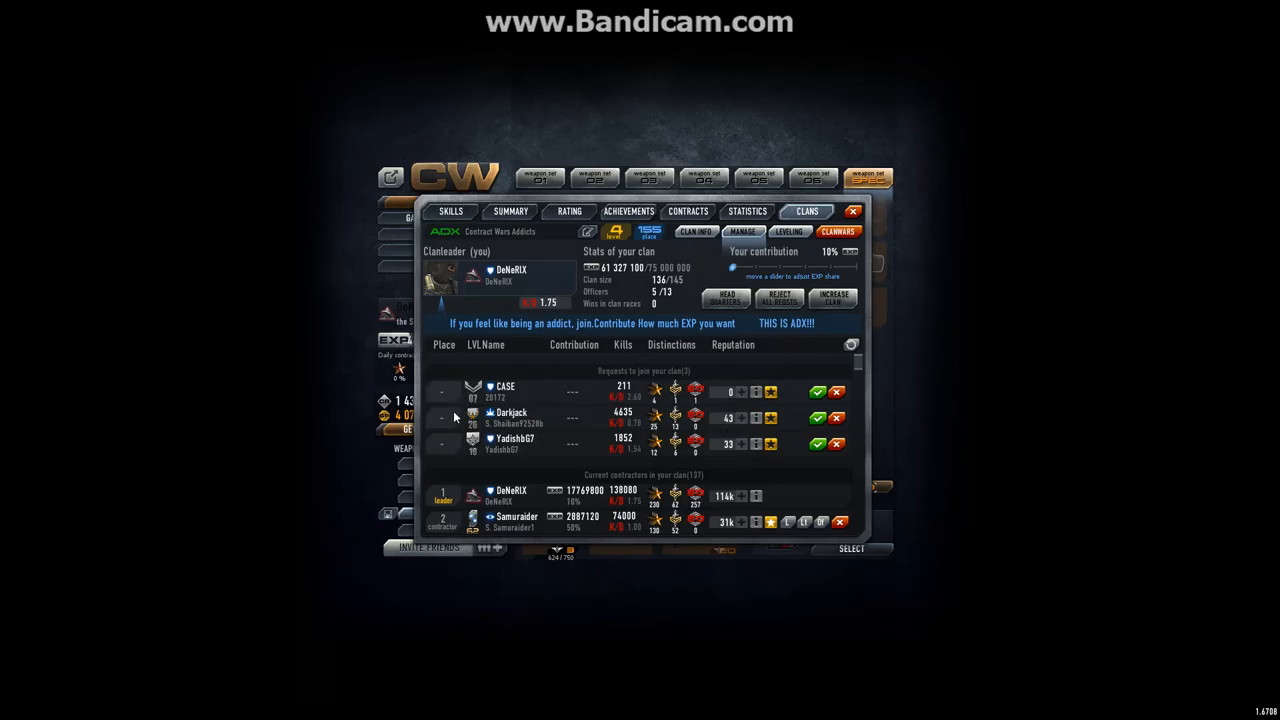
pyautogui.moveTo(483, 428)
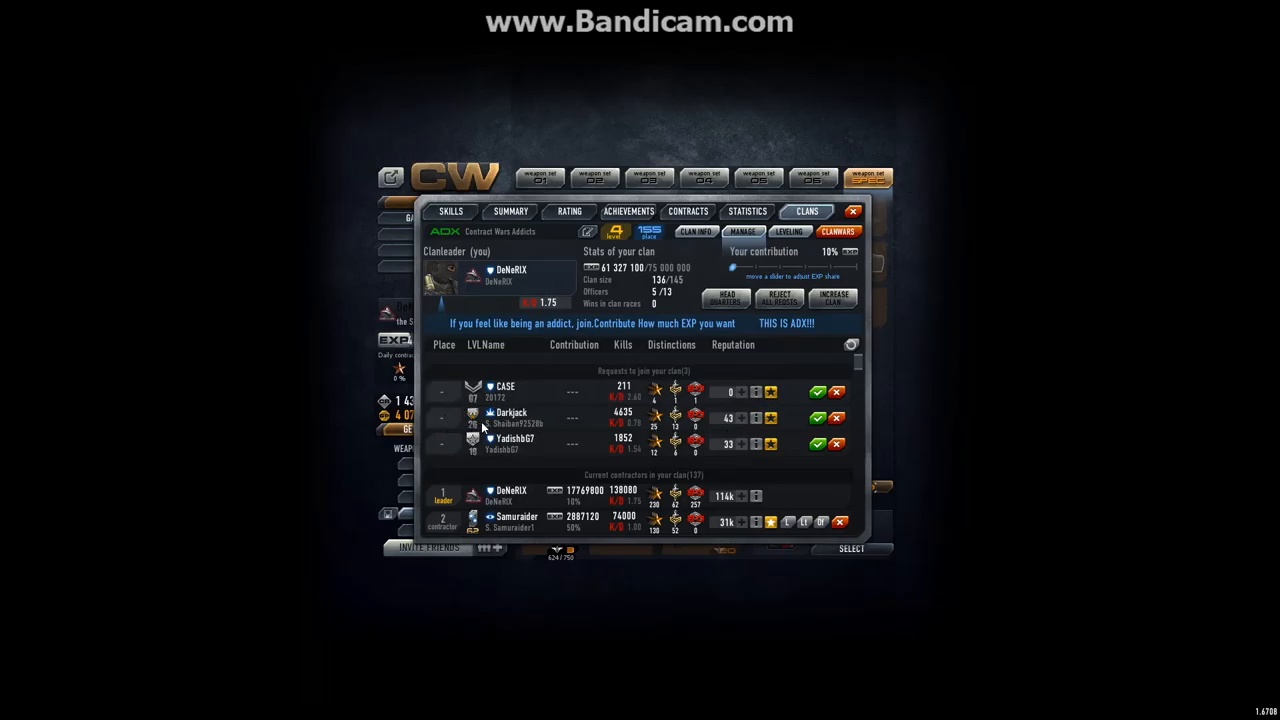
pyautogui.click(587, 231)
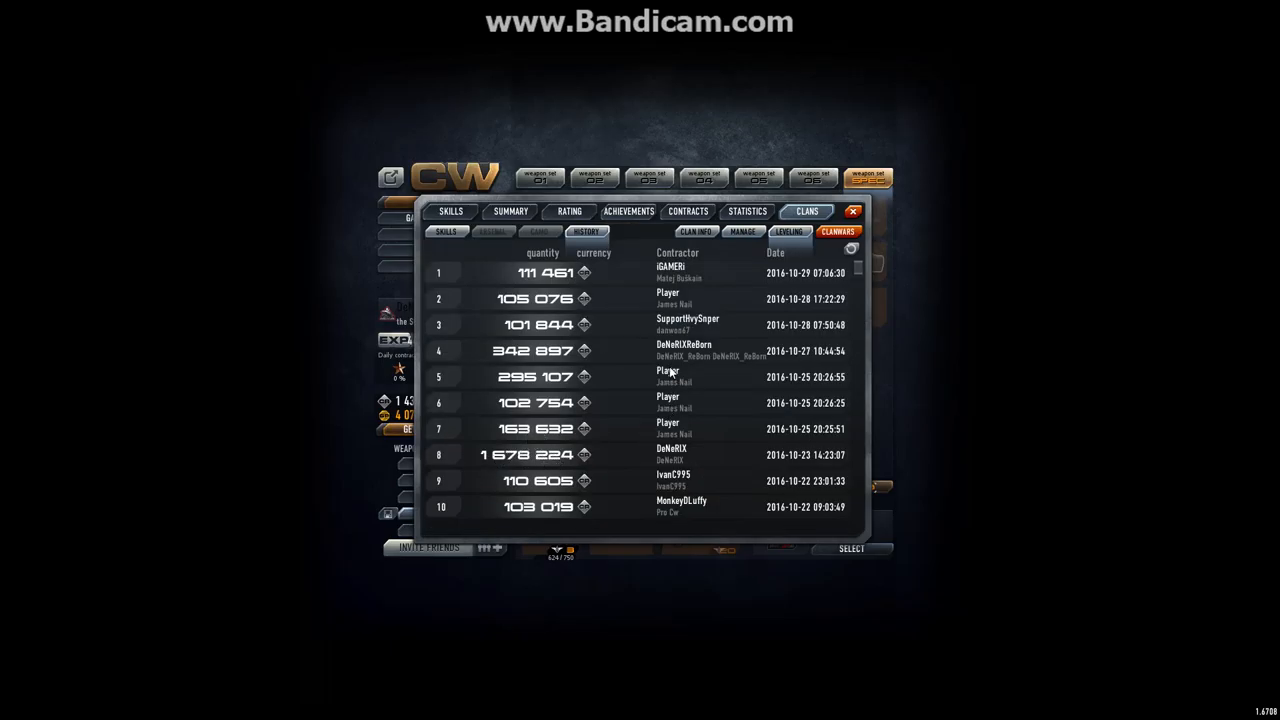
pyautogui.moveTo(672, 382)
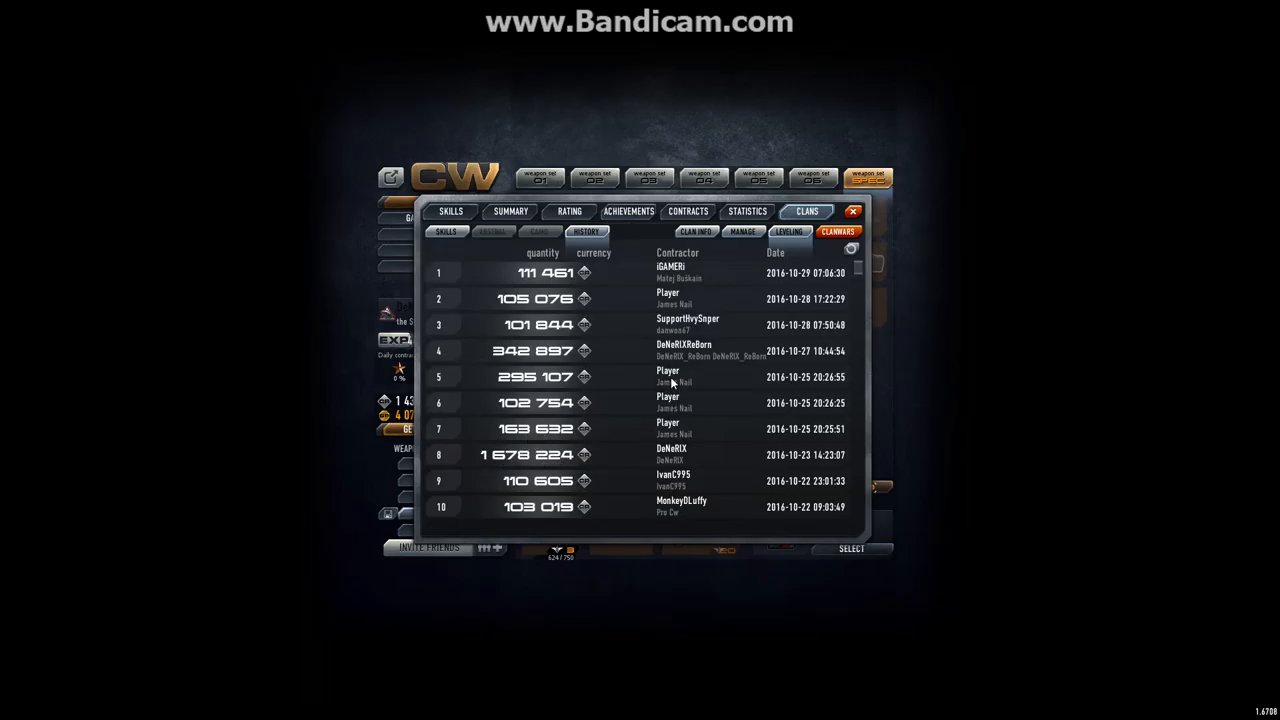
pyautogui.moveTo(687, 378)
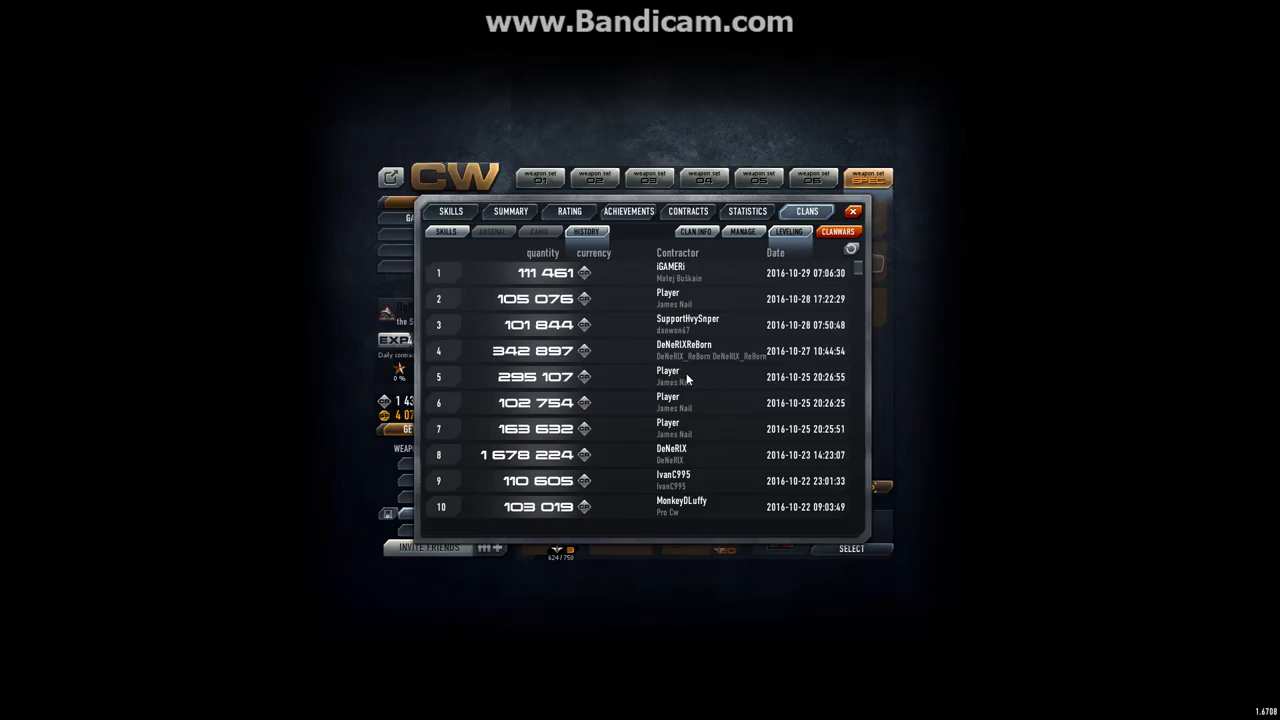
pyautogui.moveTo(708, 378)
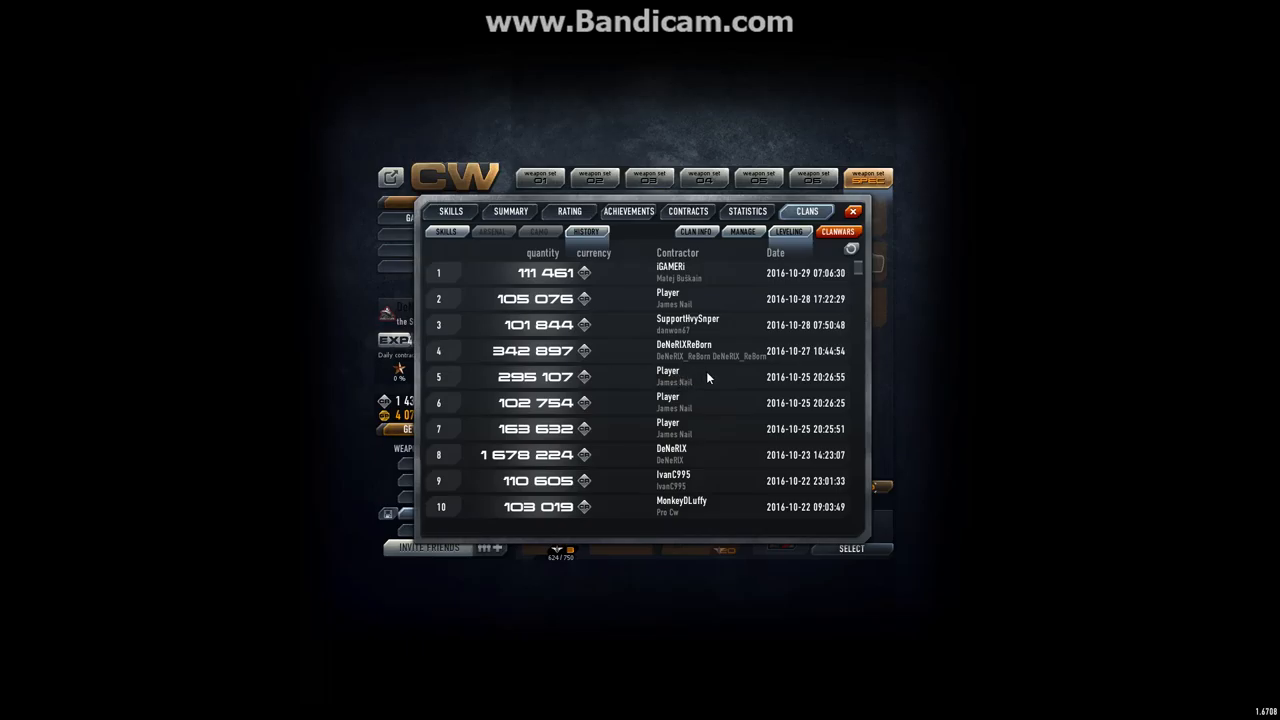
pyautogui.moveTo(672, 436)
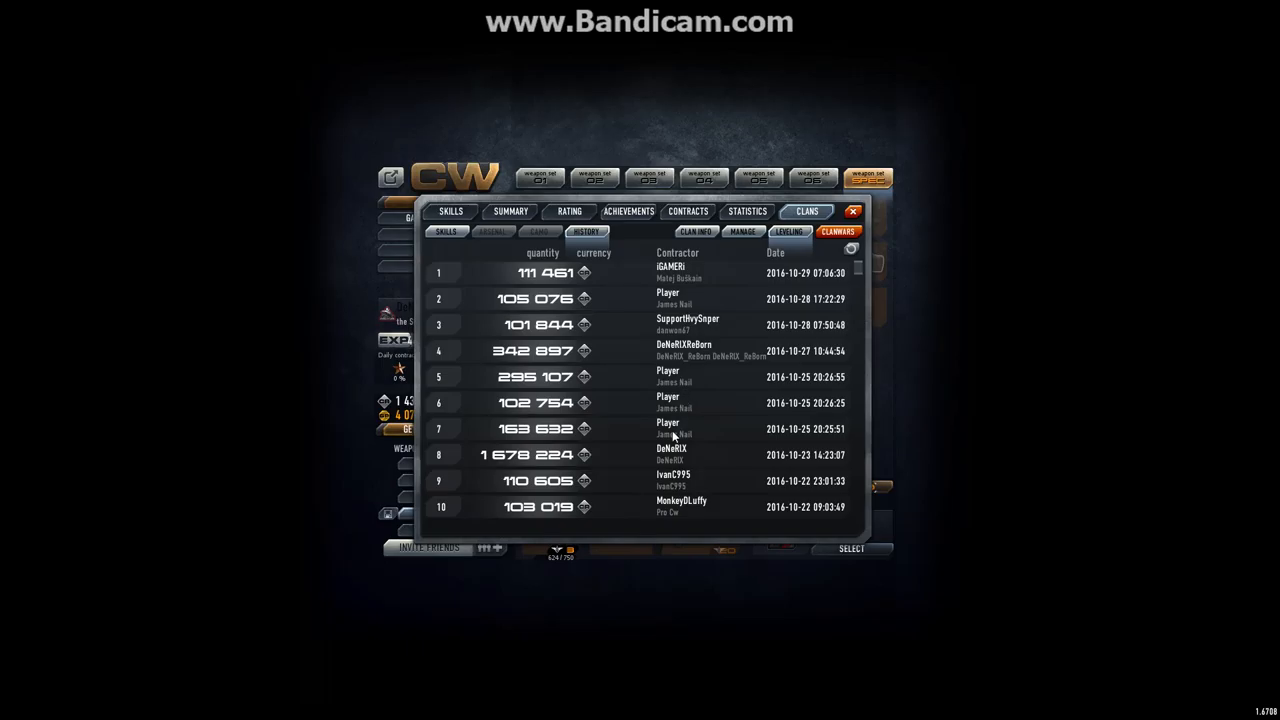
pyautogui.moveTo(590, 400)
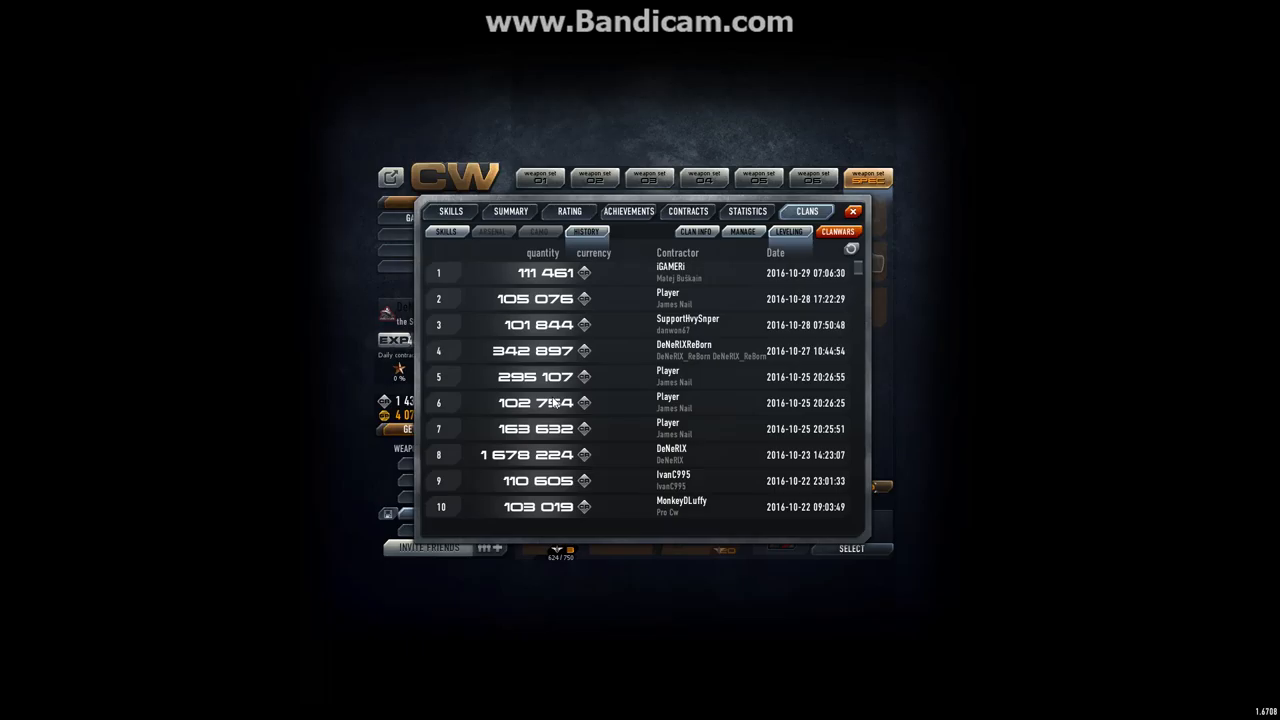
pyautogui.moveTo(580, 327)
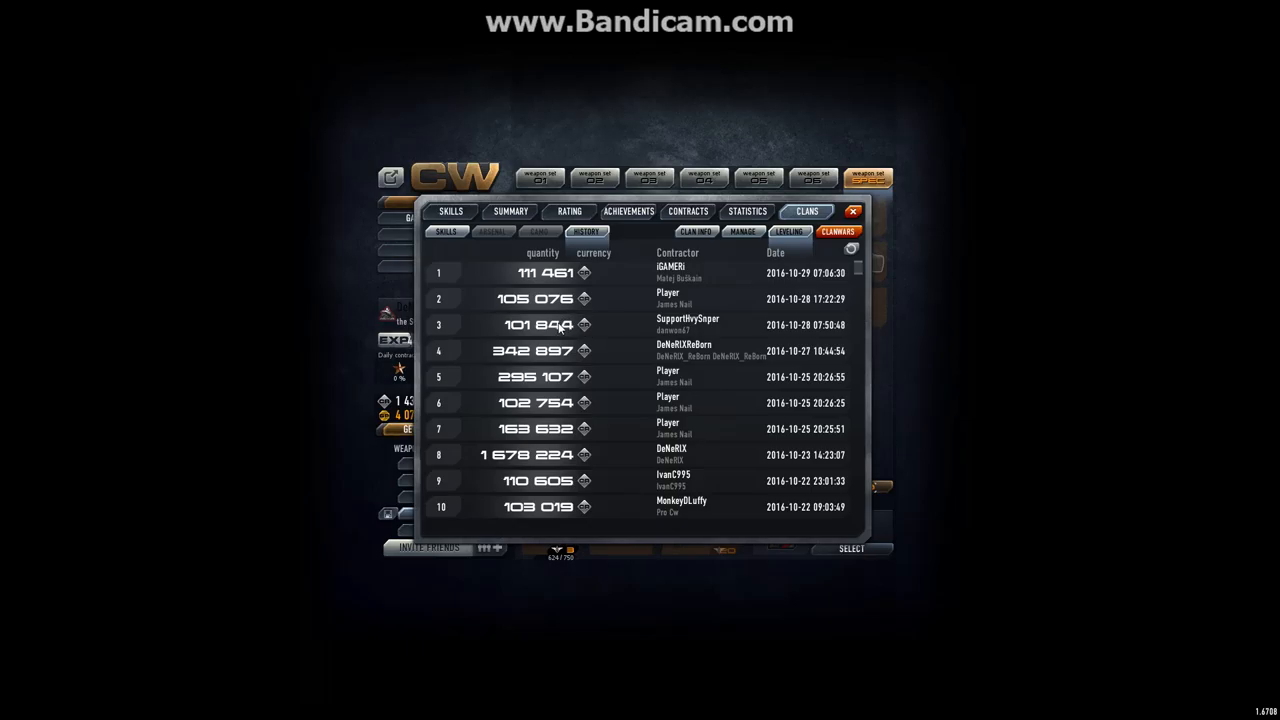
pyautogui.moveTo(557, 327)
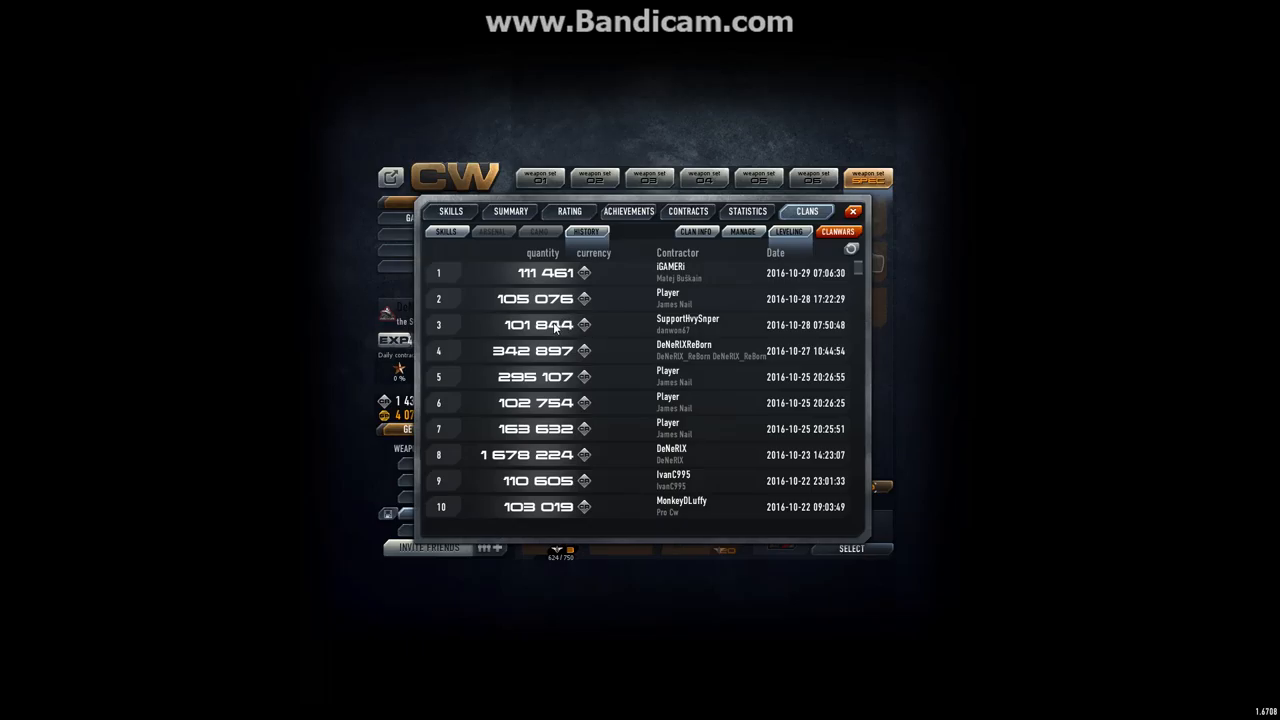
pyautogui.moveTo(528, 430)
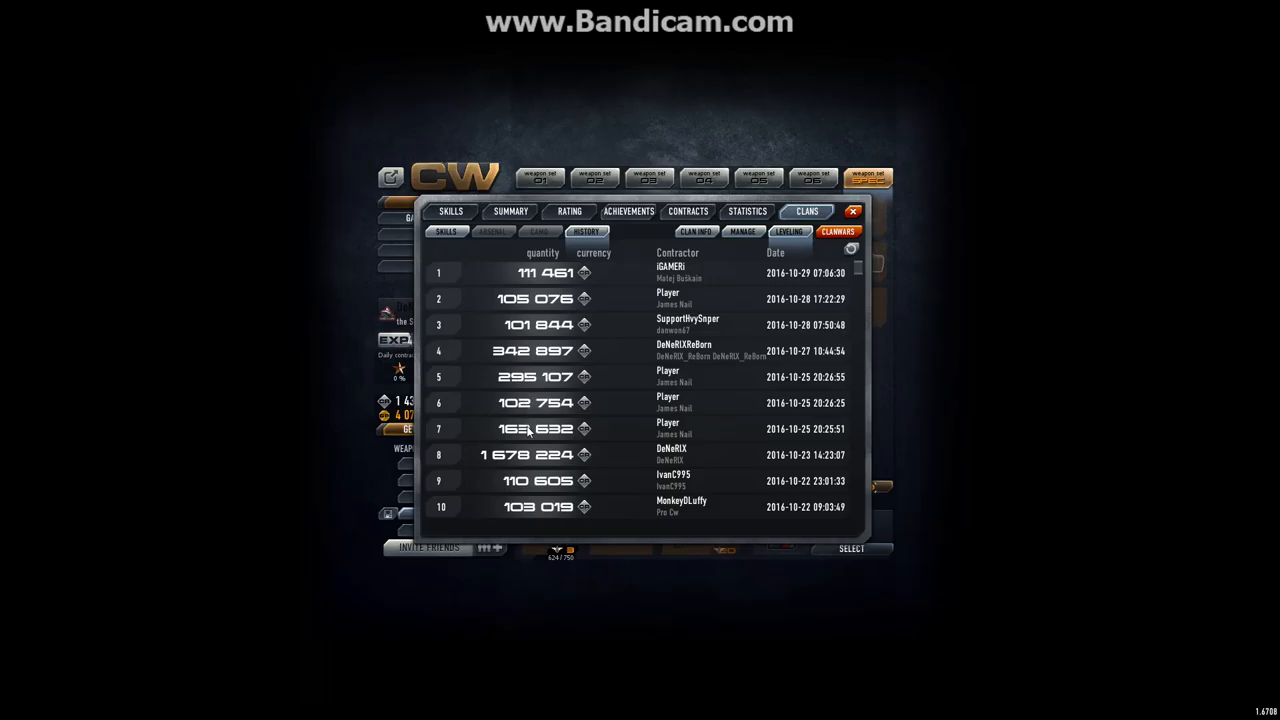
pyautogui.moveTo(537, 378)
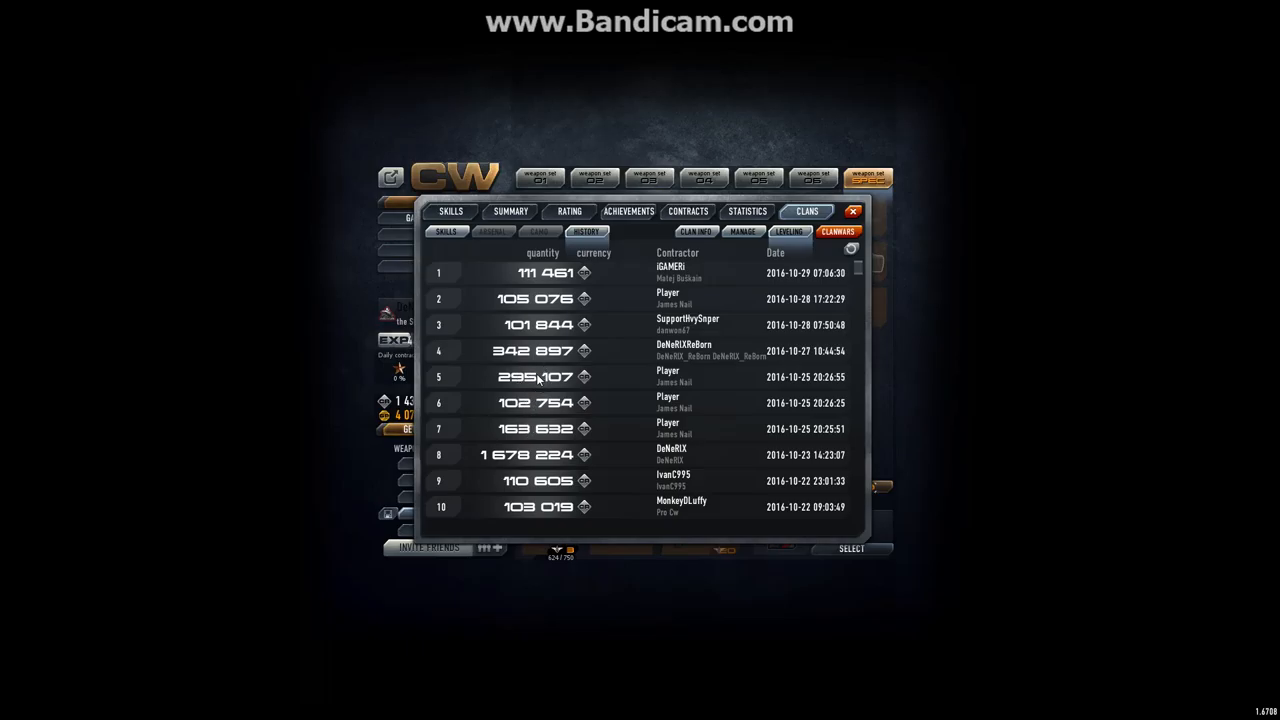
pyautogui.moveTo(538, 383)
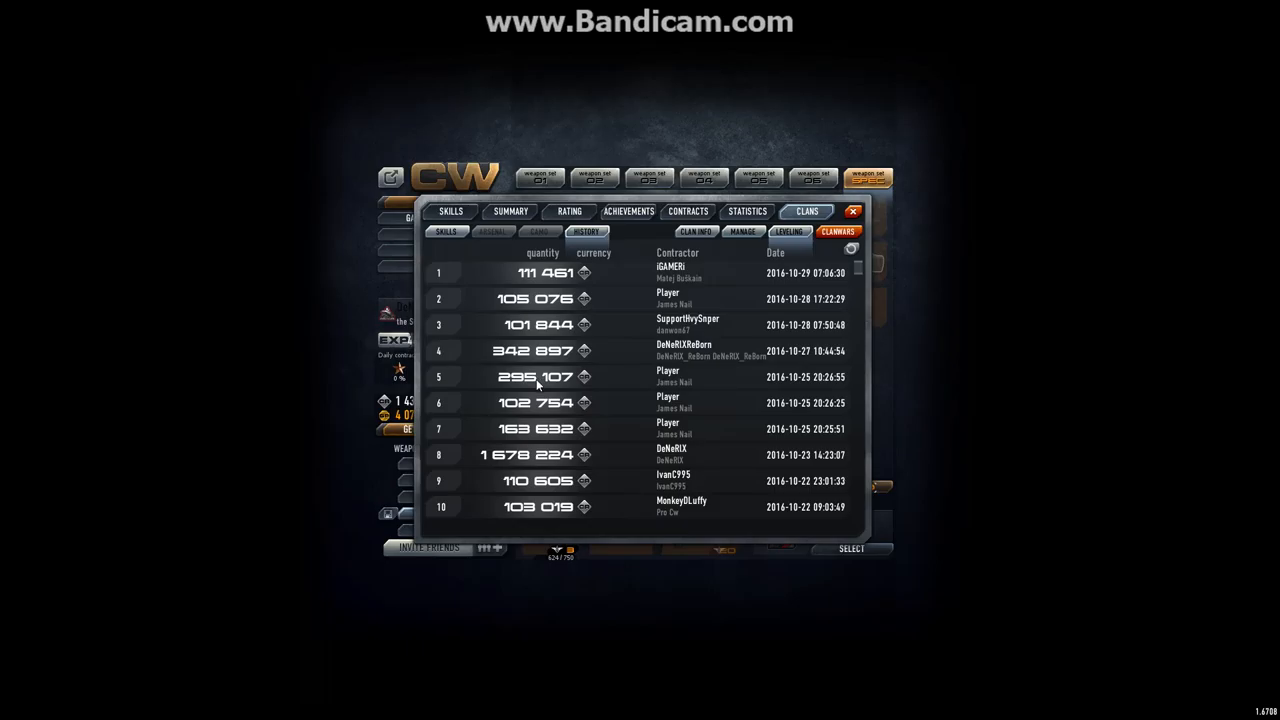
pyautogui.moveTo(587, 353)
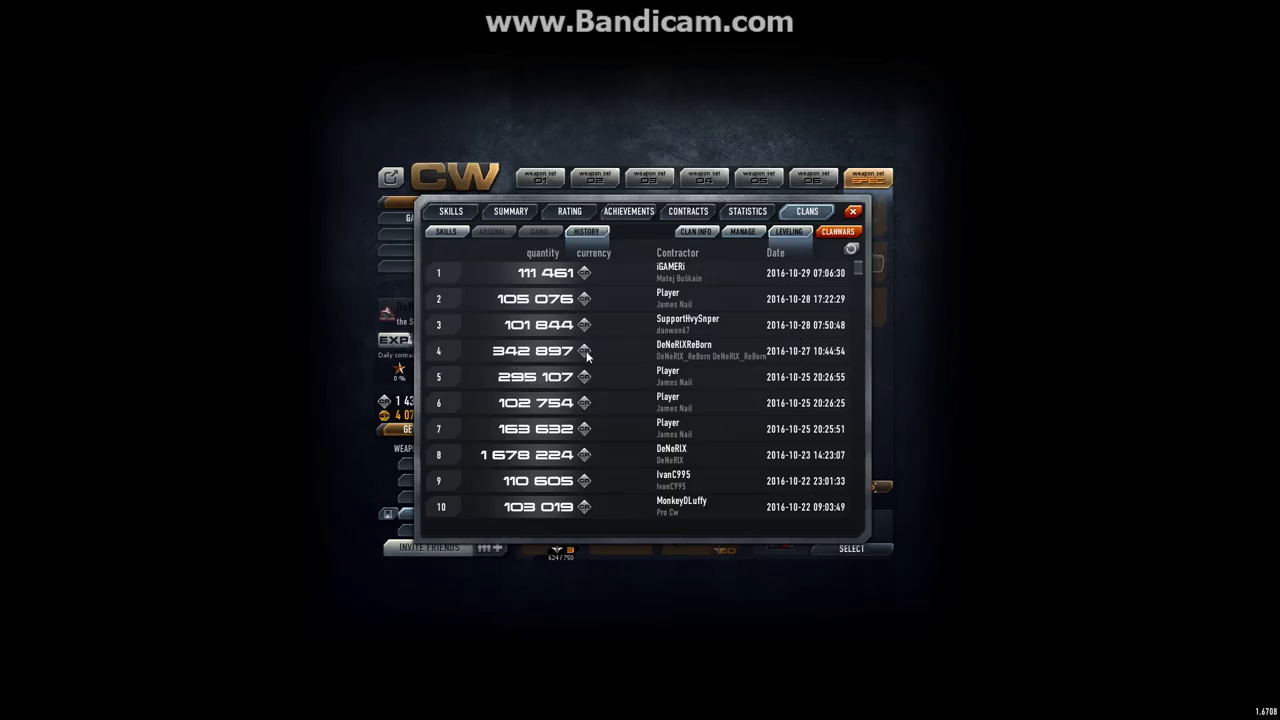
pyautogui.moveTo(505, 361)
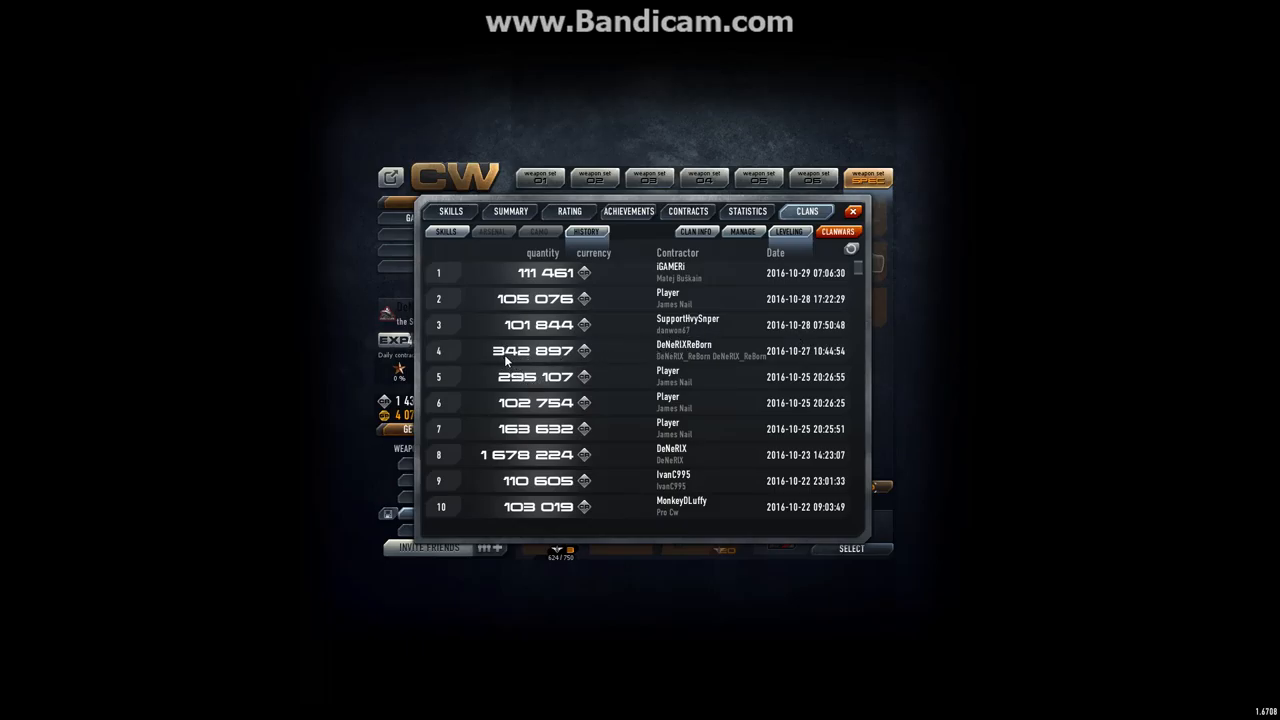
pyautogui.moveTo(523, 367)
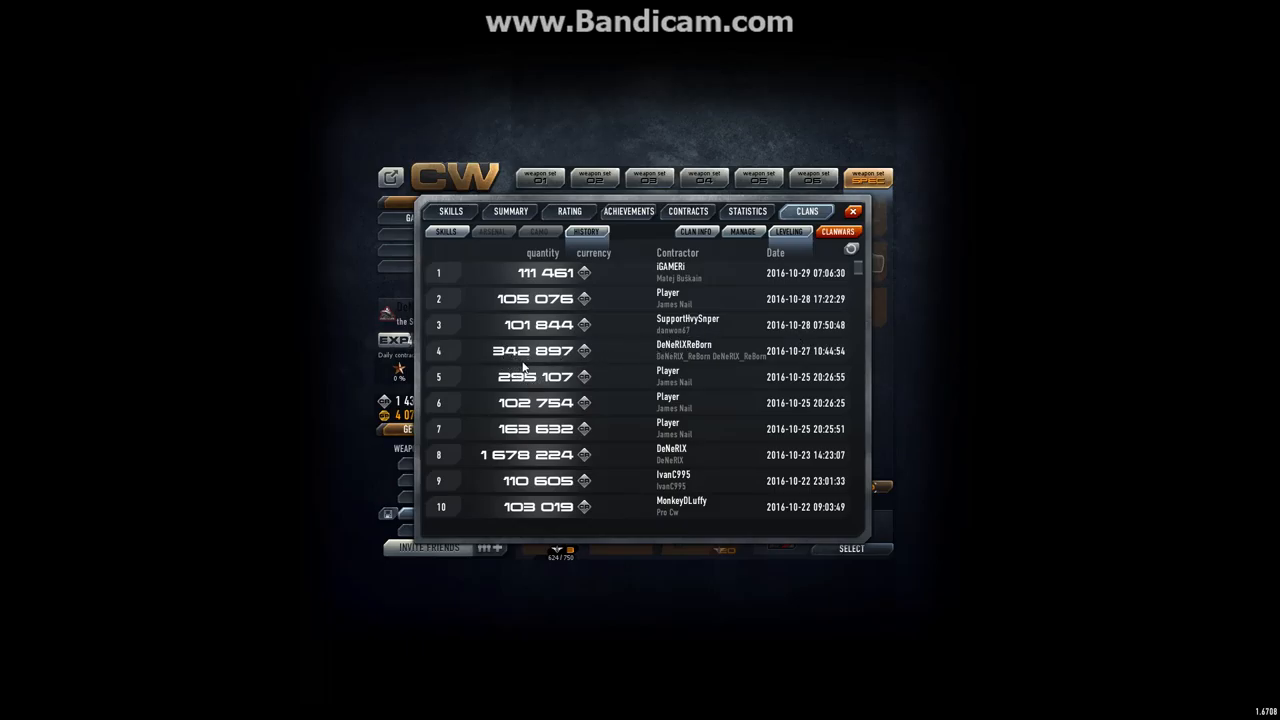
pyautogui.moveTo(722, 237)
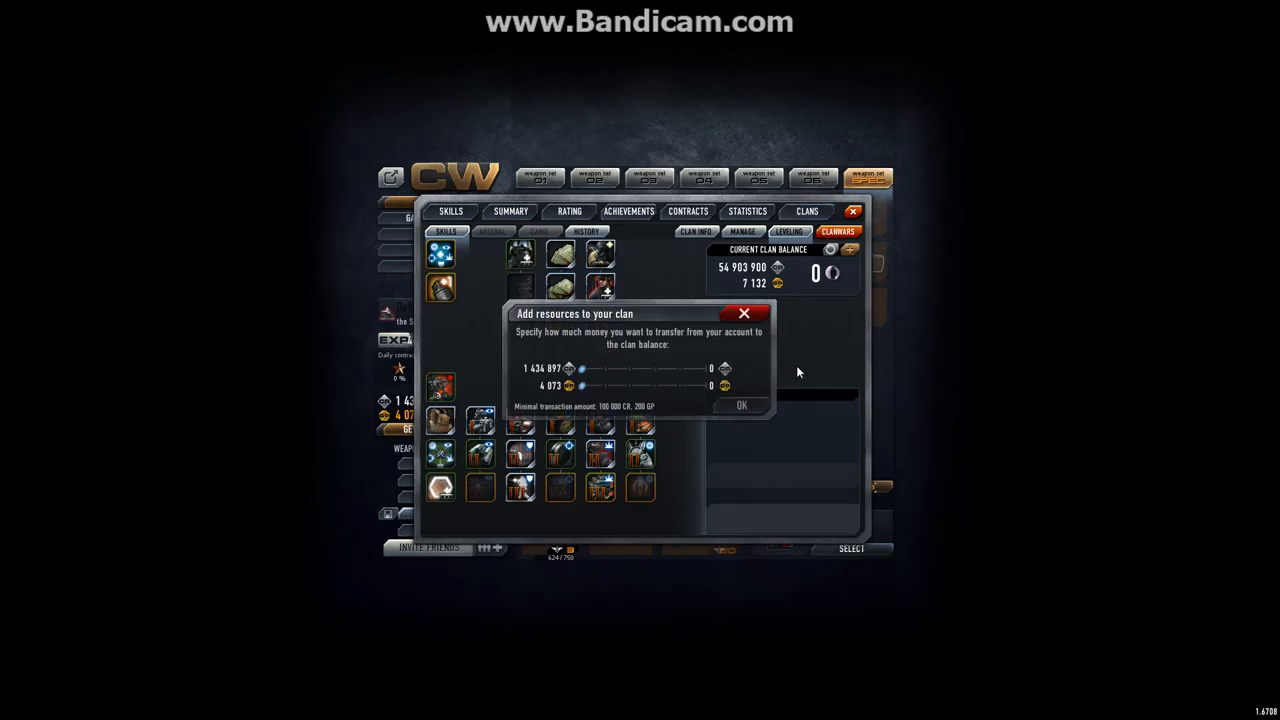
# - Donate the full 1,434,897 CR to the clan balance
pyautogui.click(742, 405)
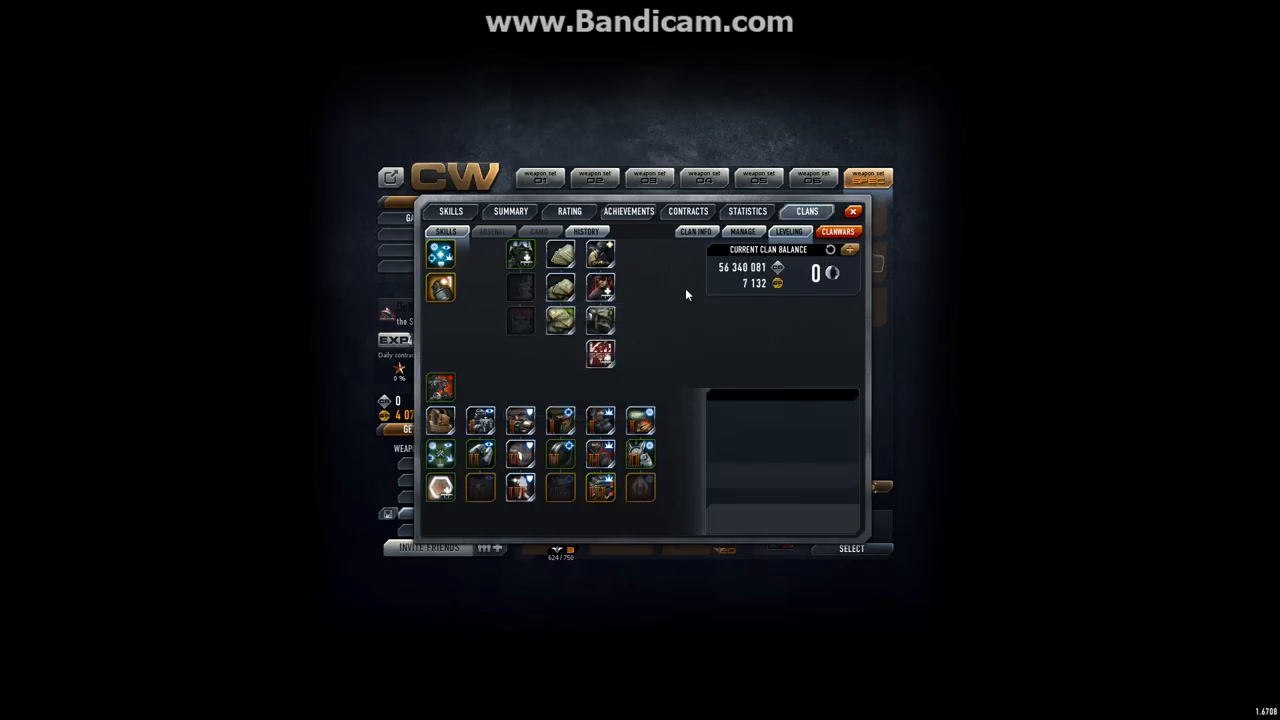
pyautogui.click(441, 419)
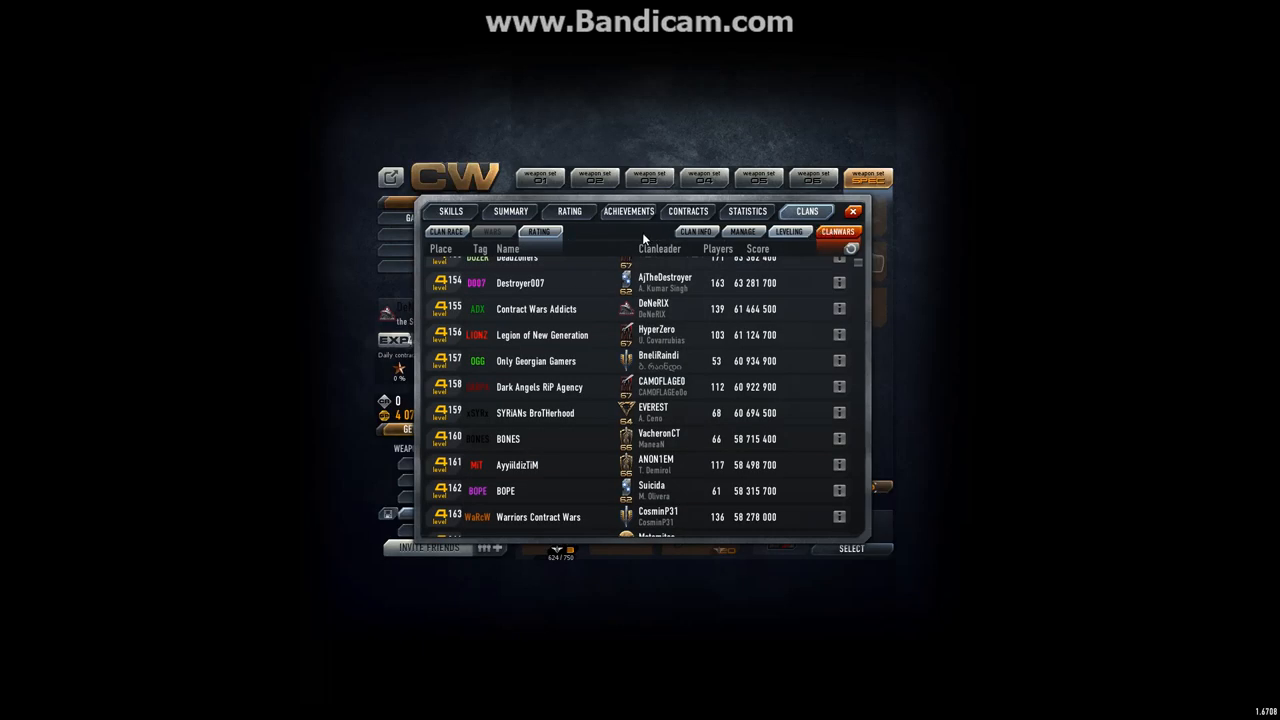
pyautogui.moveTo(733, 318)
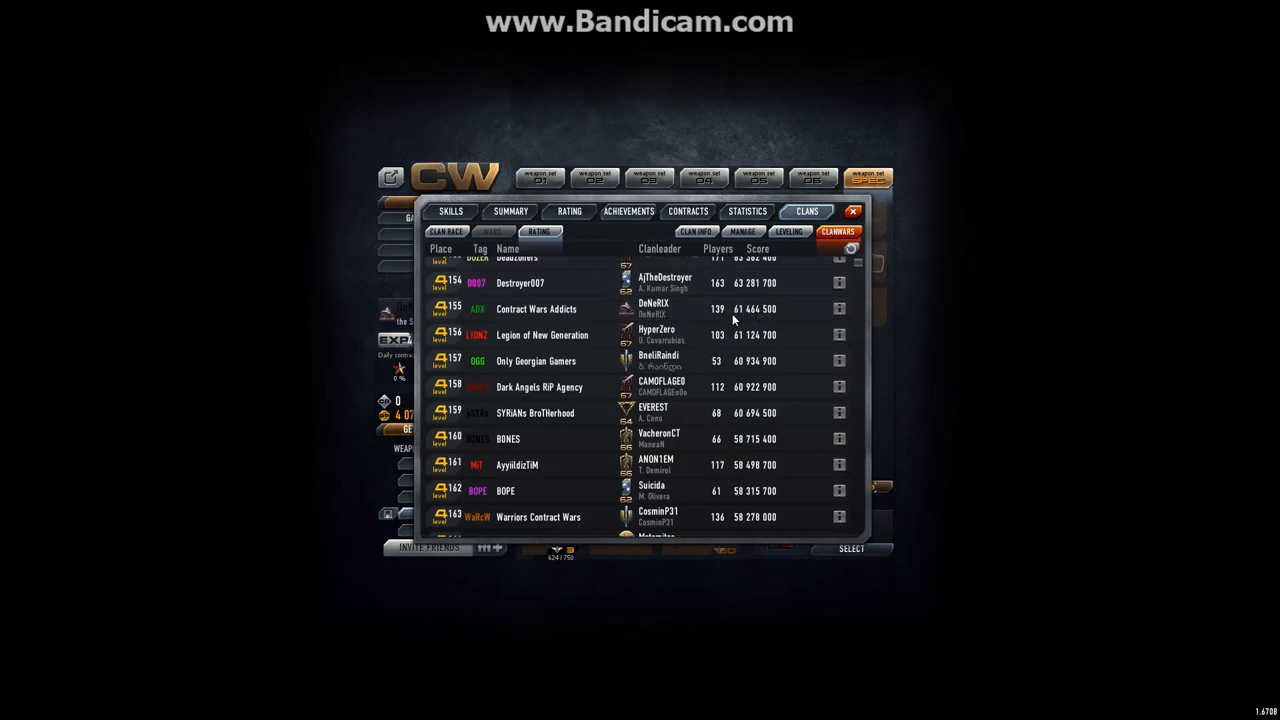
pyautogui.moveTo(760, 323)
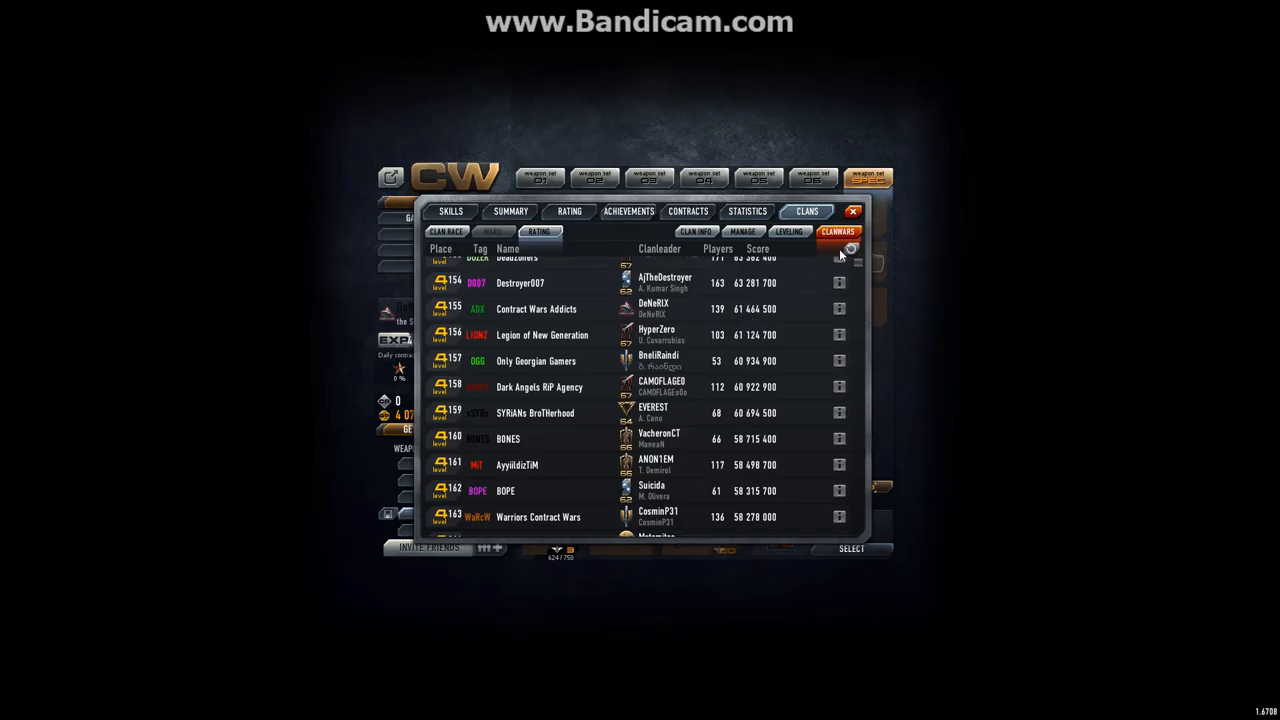
# - Reload the clan rating table showing ADX at place 155
pyautogui.click(850, 248)
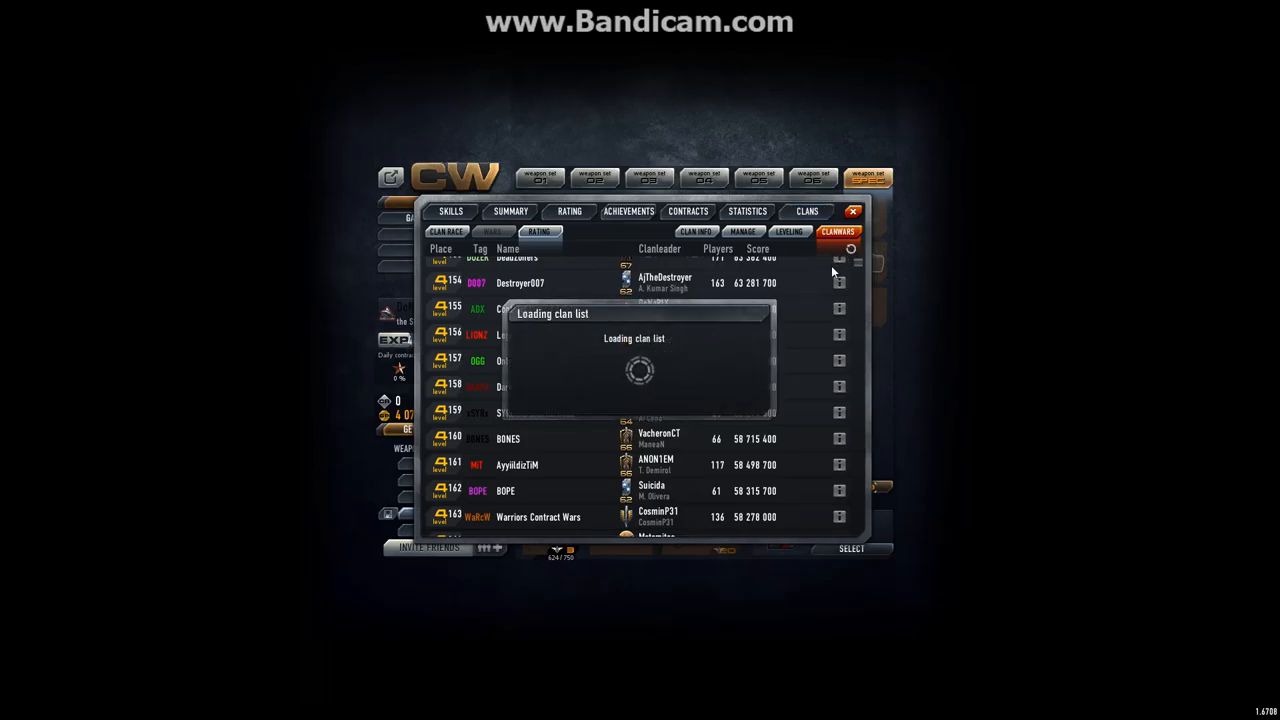
pyautogui.moveTo(708, 318)
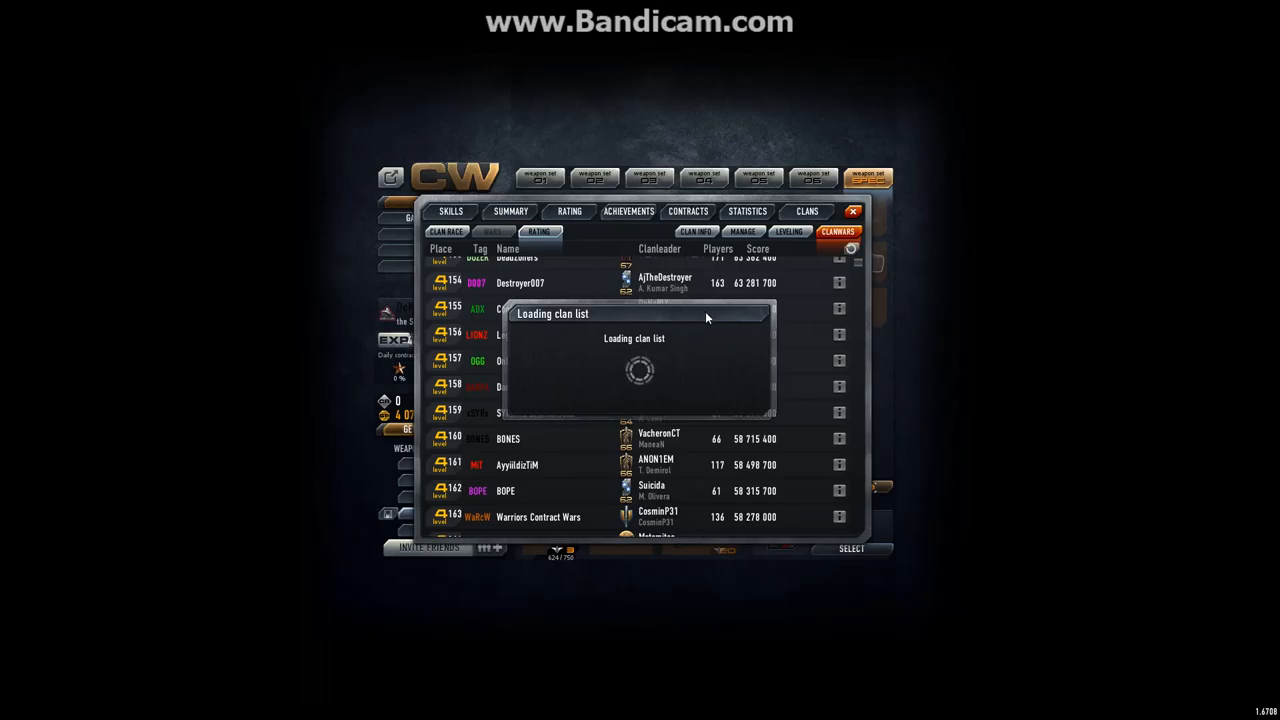
pyautogui.moveTo(745, 336)
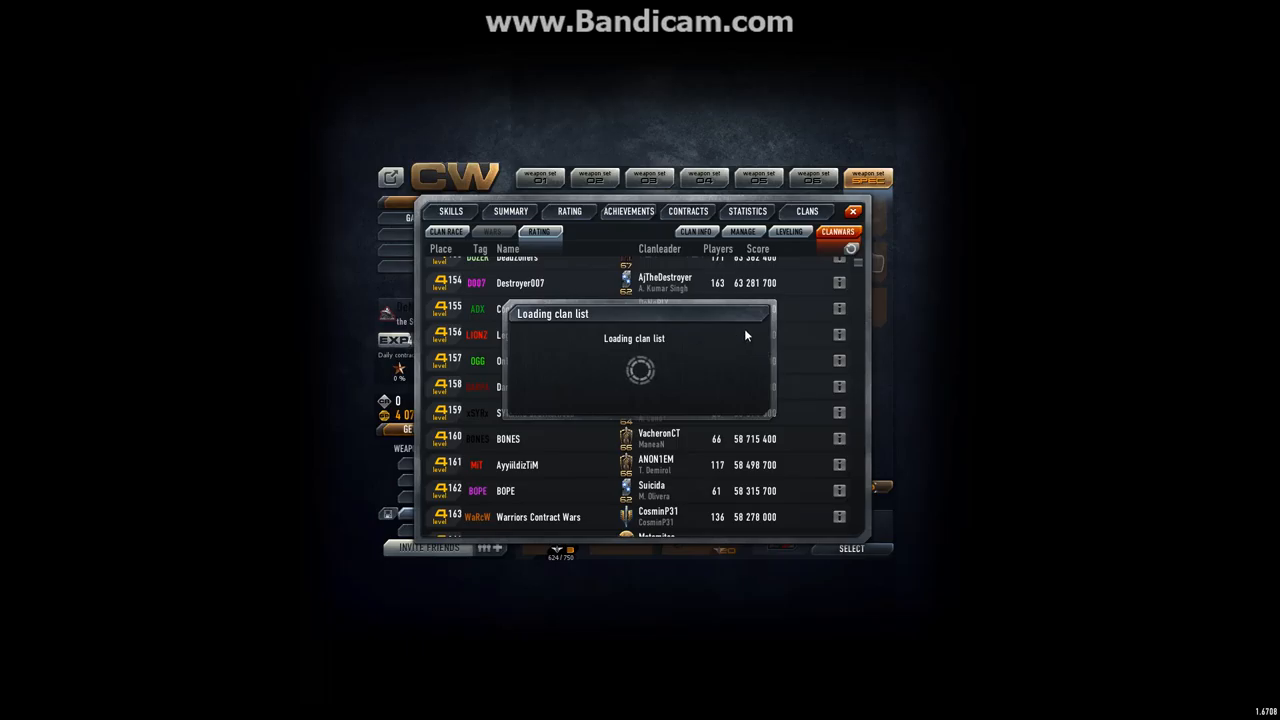
pyautogui.moveTo(604, 335)
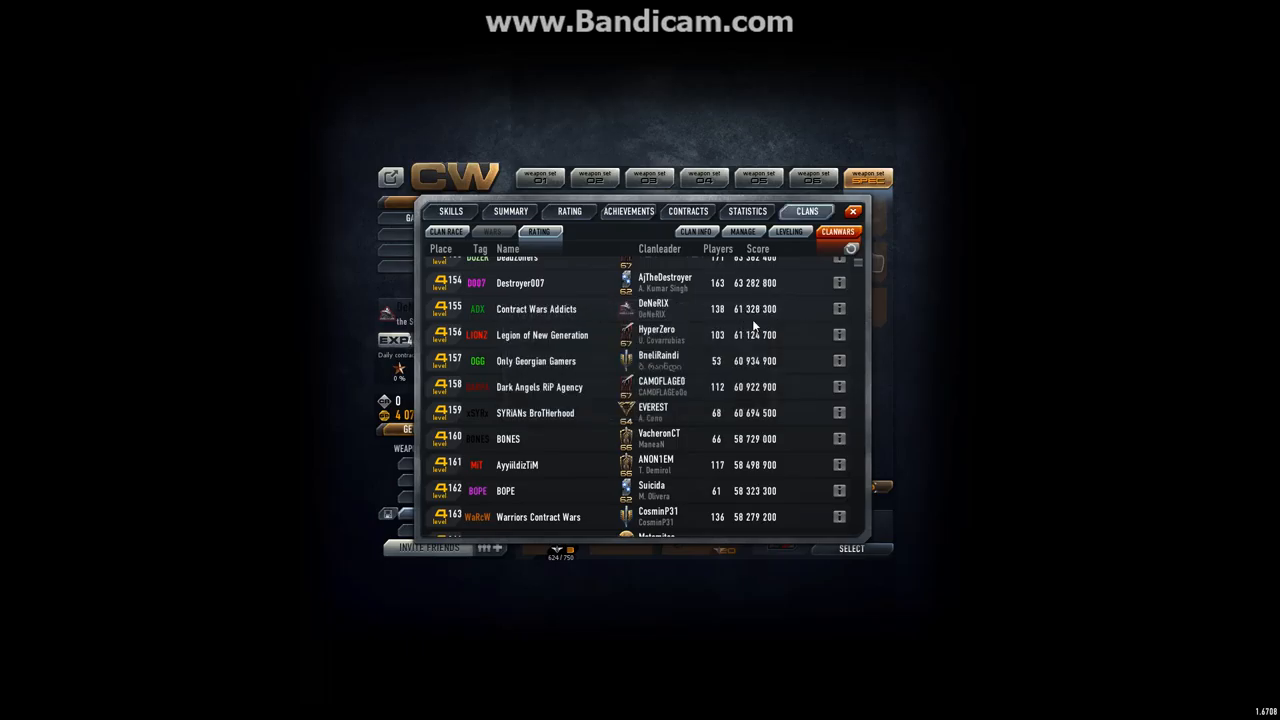
pyautogui.moveTo(762, 297)
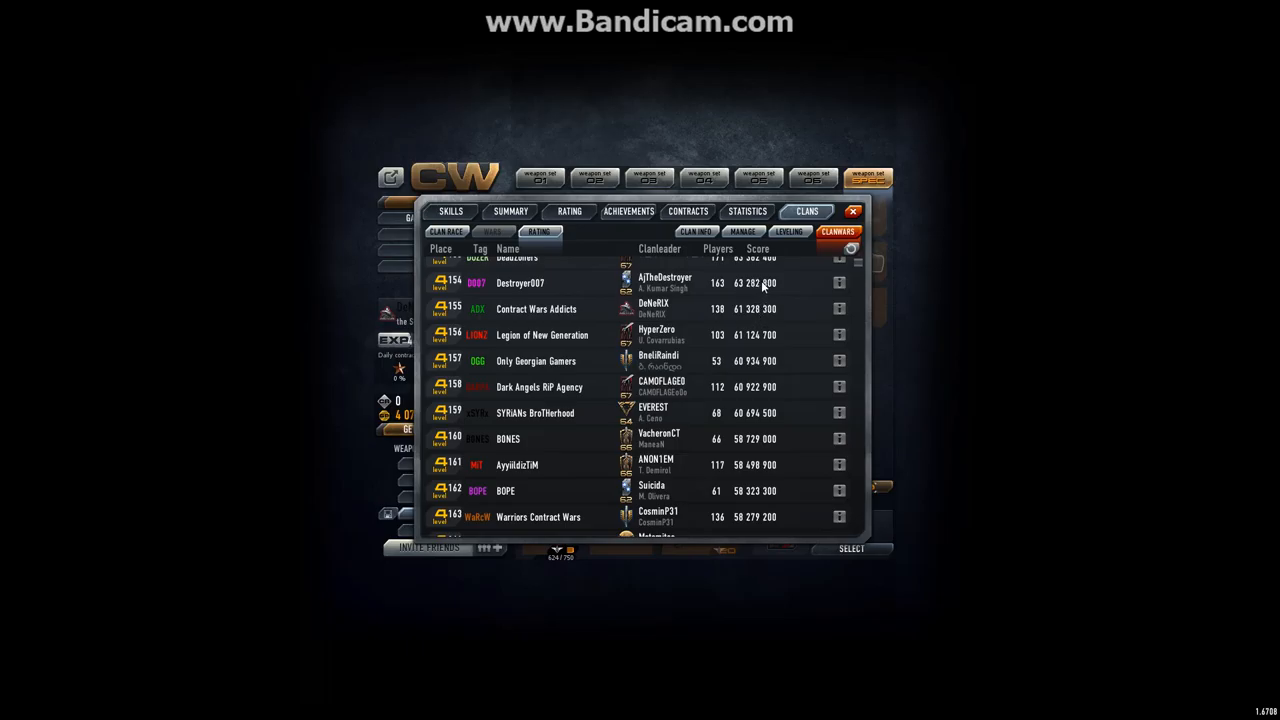
pyautogui.moveTo(790, 286)
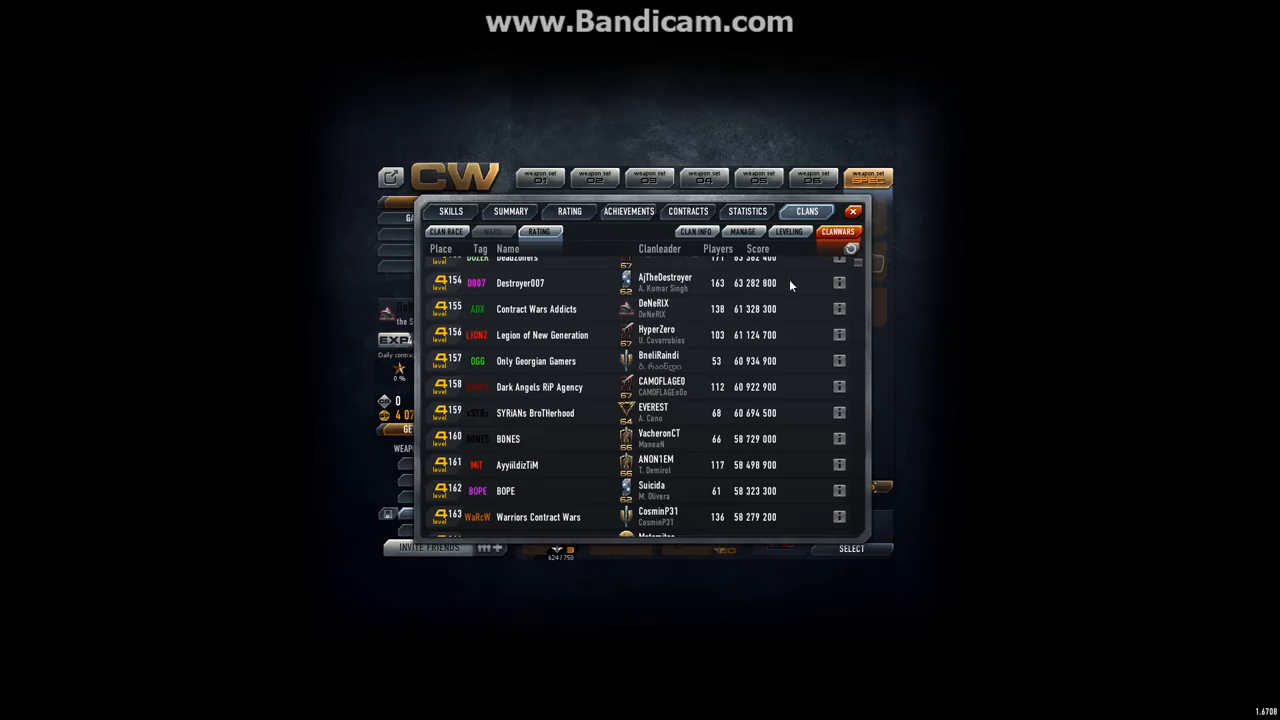
# - Scroll up through the refreshed clan rating standings around ADX's place 155
pyautogui.scroll(3)
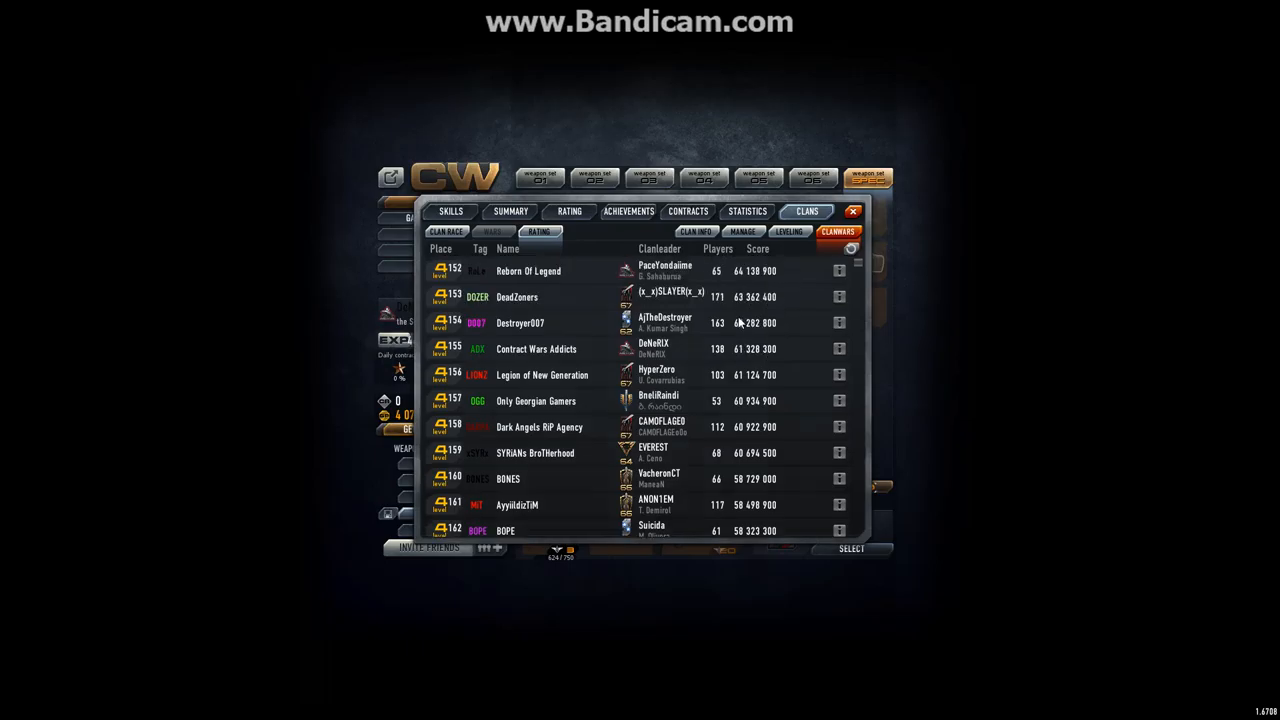
pyautogui.scroll(3)
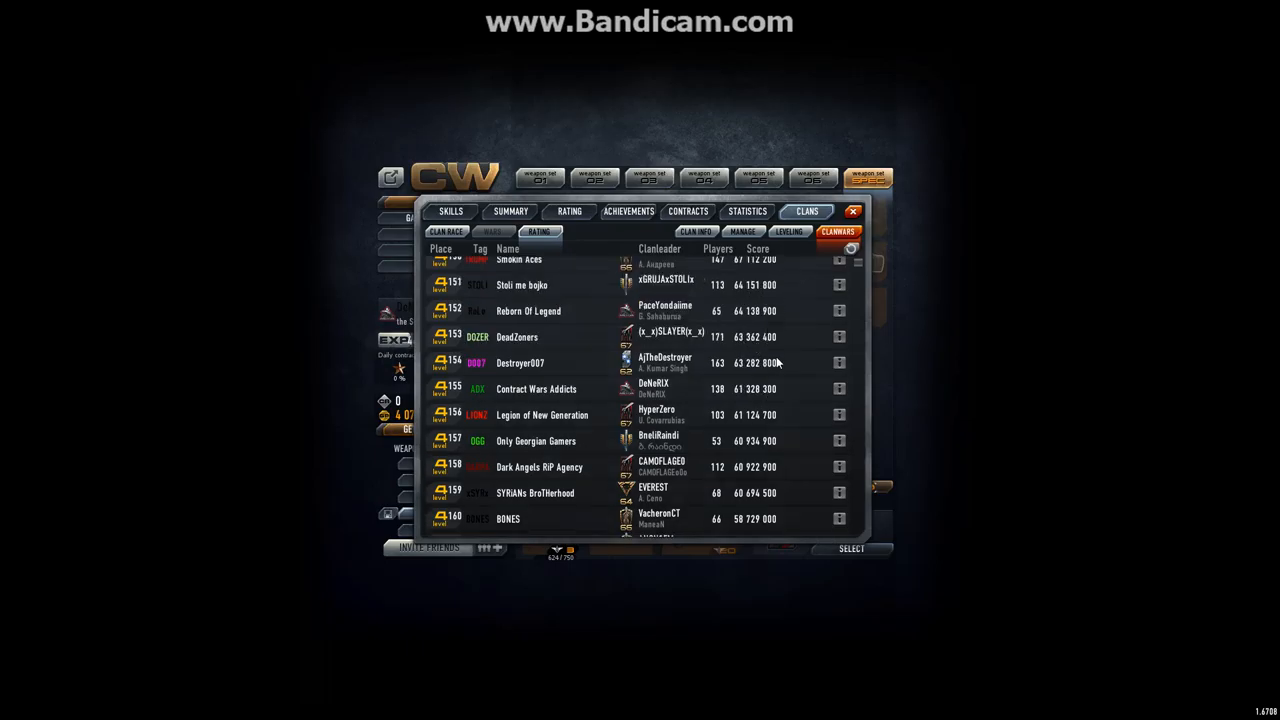
pyautogui.moveTo(763, 348)
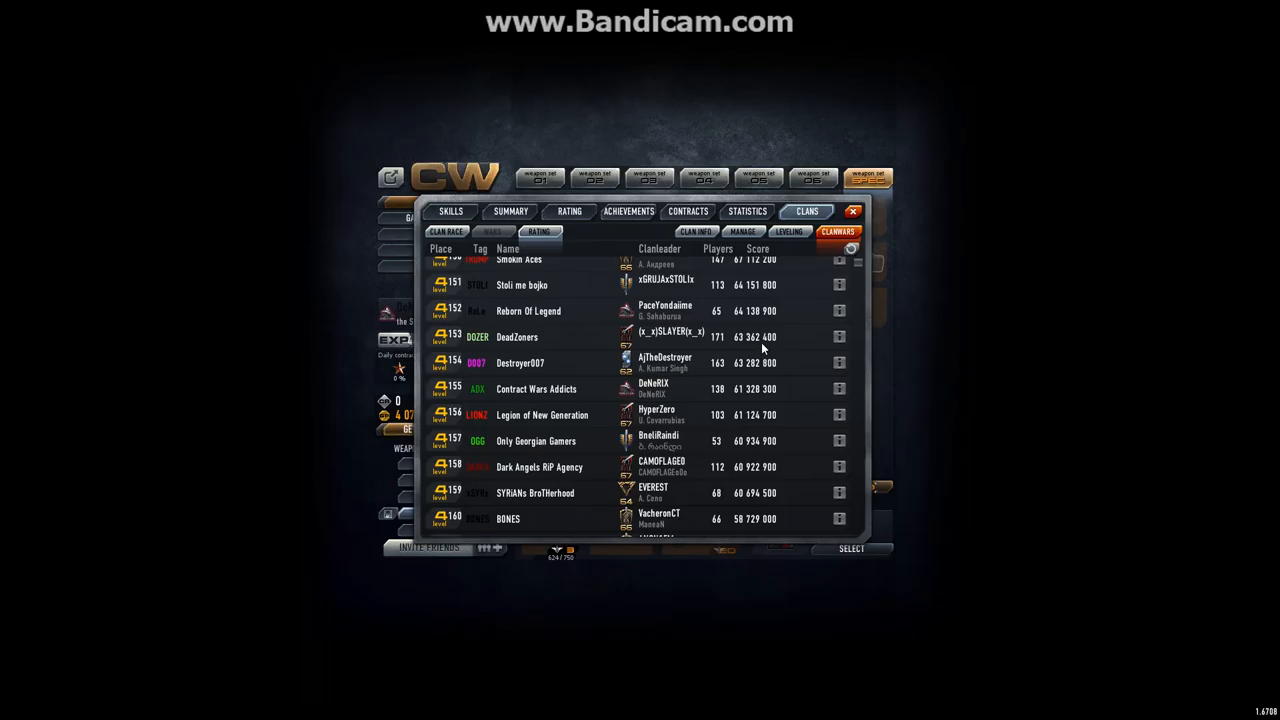